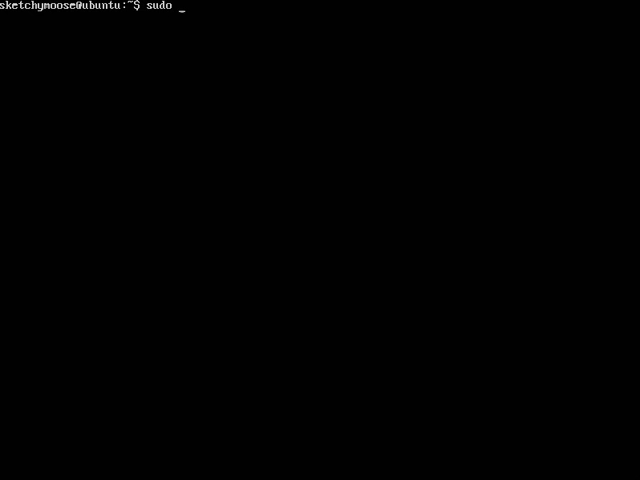
# Refresh the package lists with sudo apt-get update and wait for it to finish.
pyautogui.write('apt-')
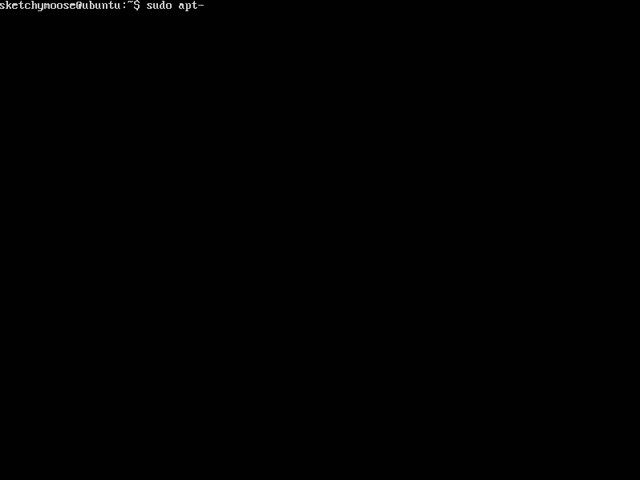
pyautogui.press('Return')
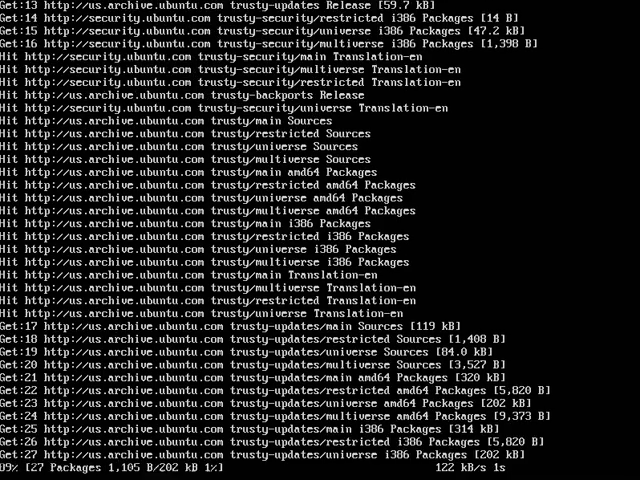
pyautogui.scroll(-3)
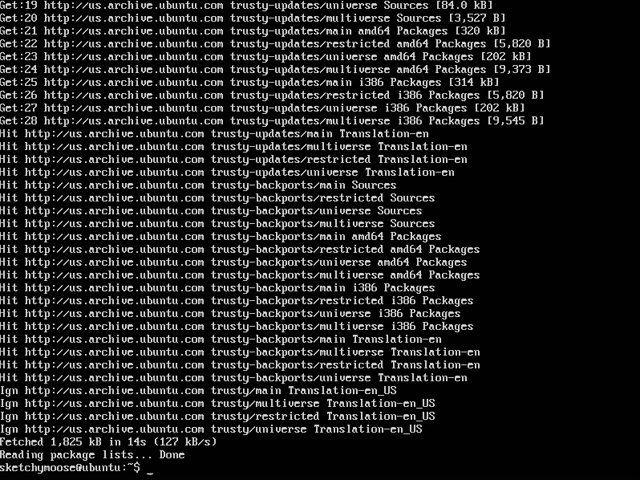
pyautogui.write('sudo')
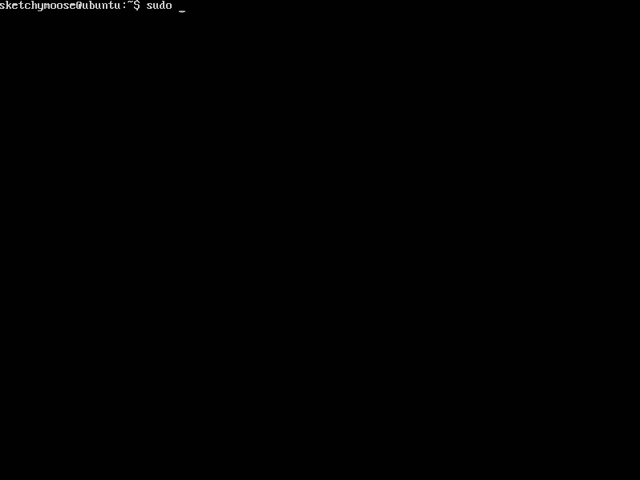
# Install python-software-properties and software-properties-common via sudo apt-get install.
pyautogui.write('apt-get install')
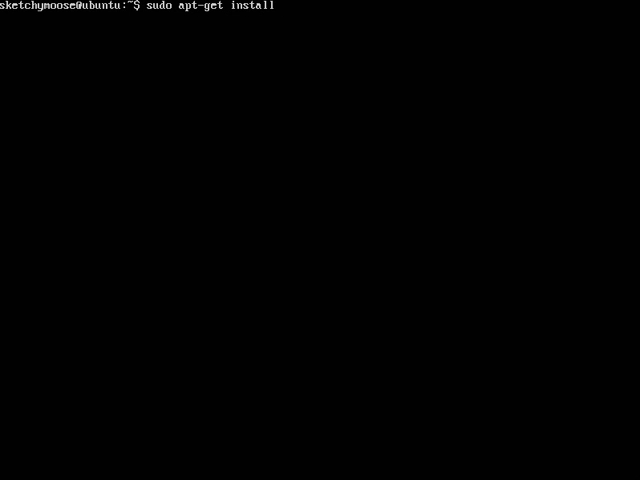
pyautogui.write('python')
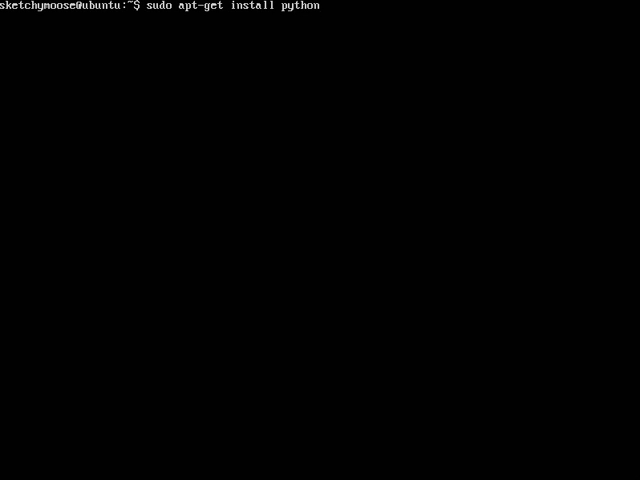
pyautogui.write('-softwa')
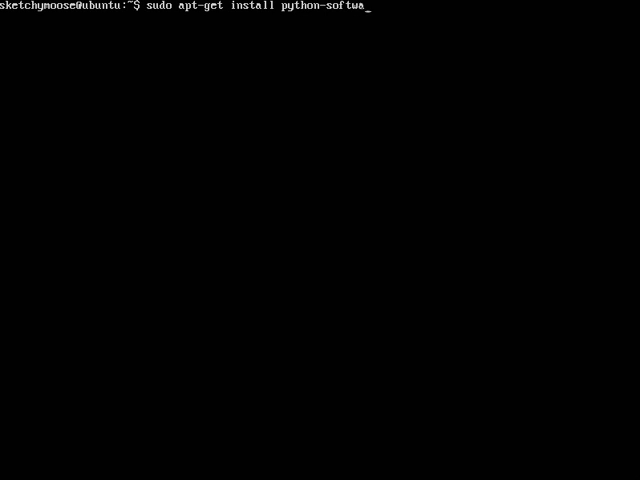
pyautogui.write('re-proper')
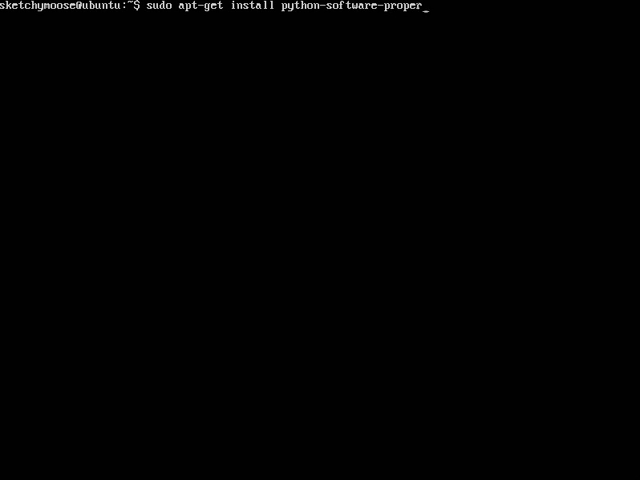
pyautogui.write('ties s')
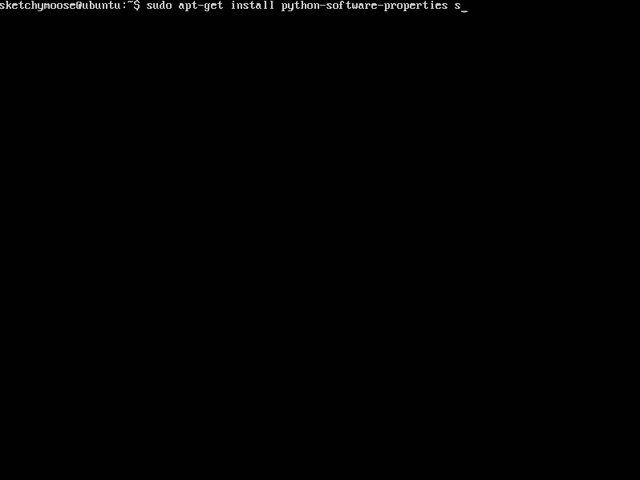
pyautogui.write('oftware-')
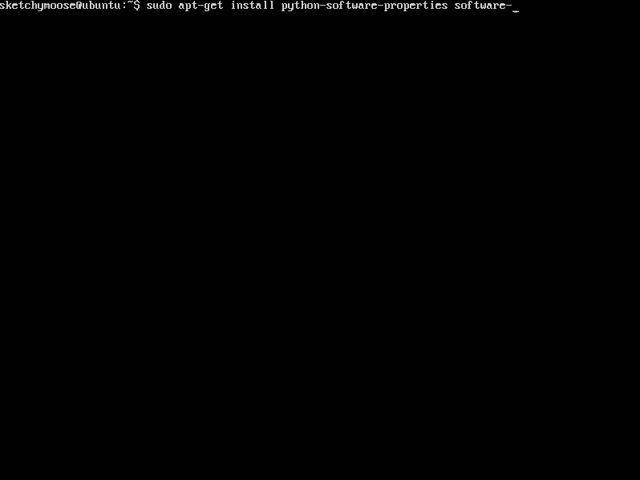
pyautogui.write('properties')
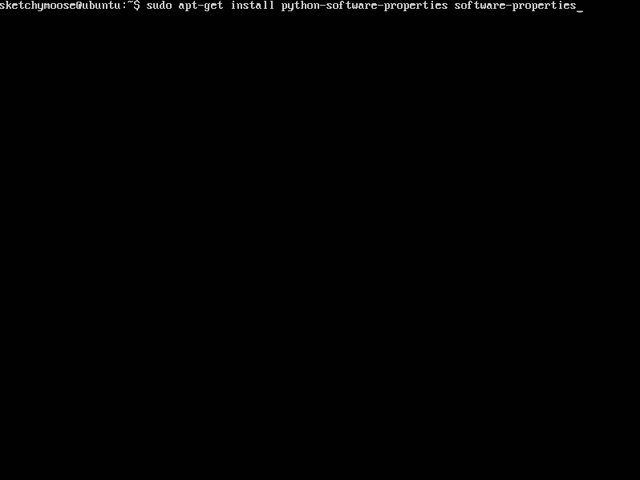
pyautogui.write('common')
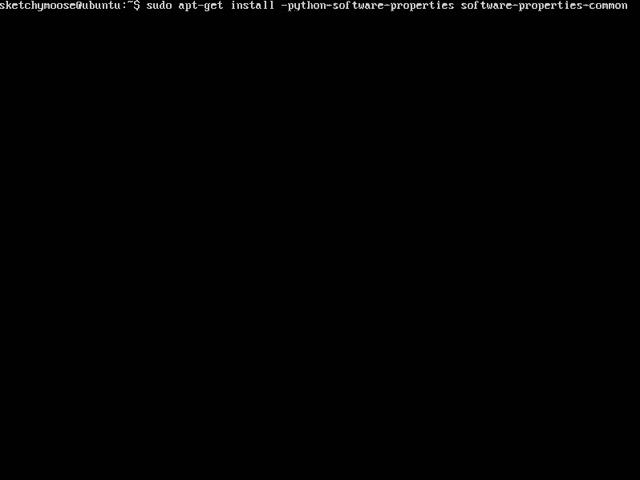
pyautogui.press('Return')
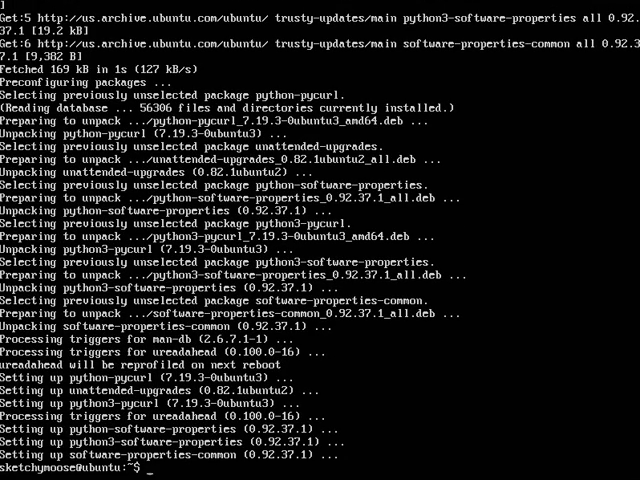
# Add ppa:webupd8team/java with sudo add-apt-repository and refresh the package lists.
pyautogui.write('sudo')
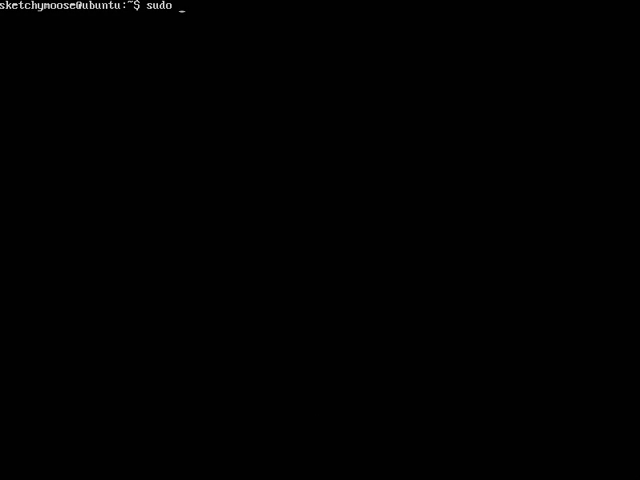
pyautogui.write('apt-repository')
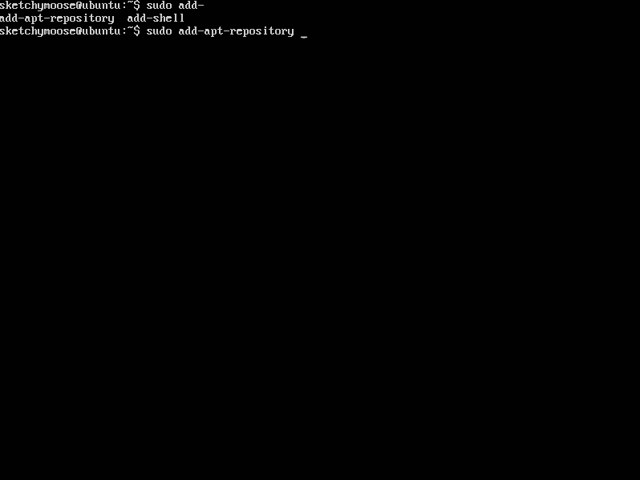
pyautogui.write("l'")
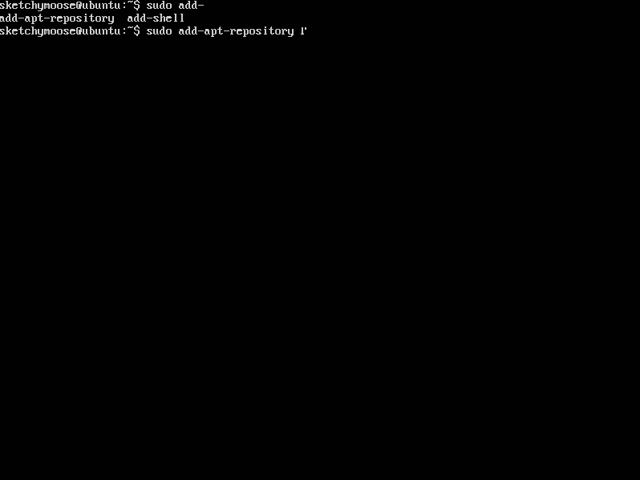
pyautogui.write('ppa:')
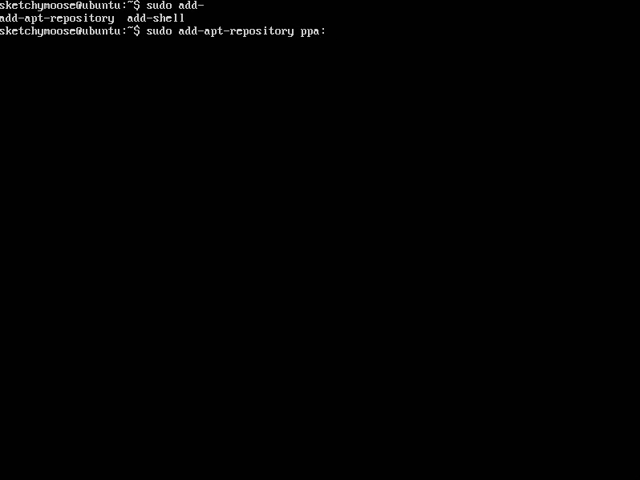
pyautogui.write('webupd')
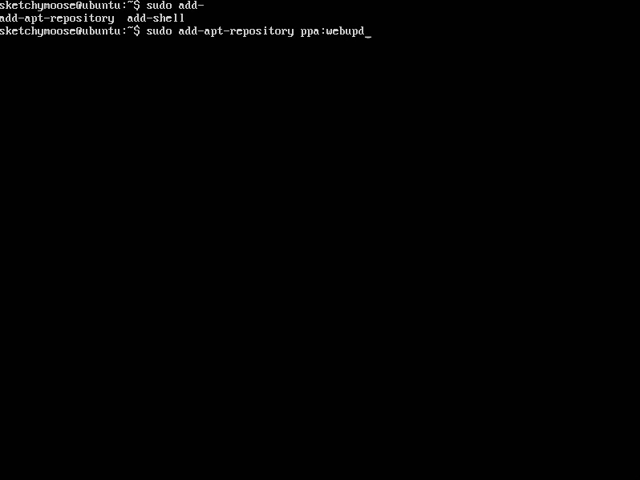
pyautogui.write('8')
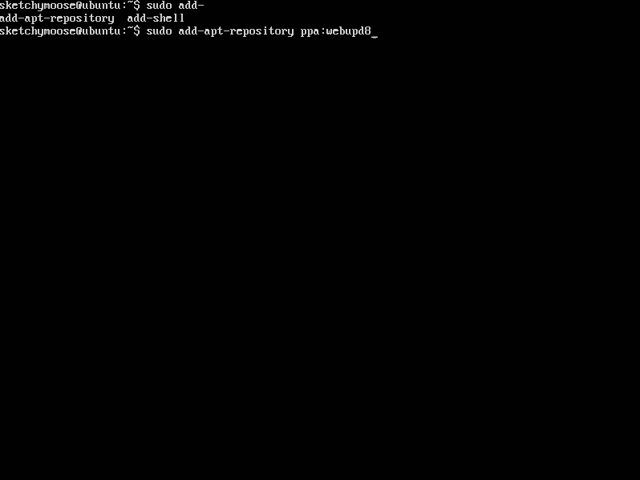
pyautogui.write('team/')
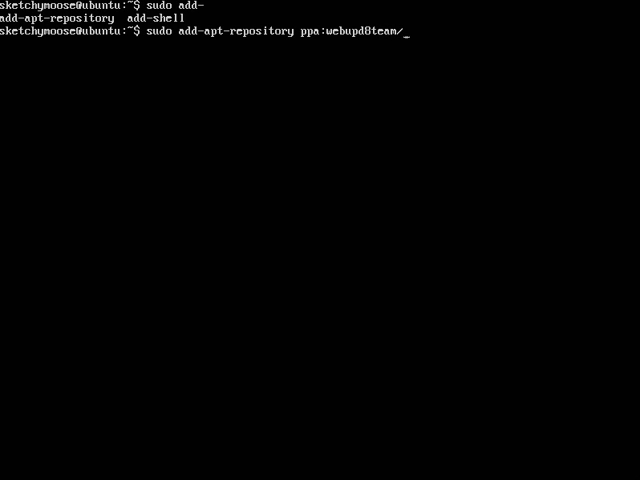
pyautogui.write('java')
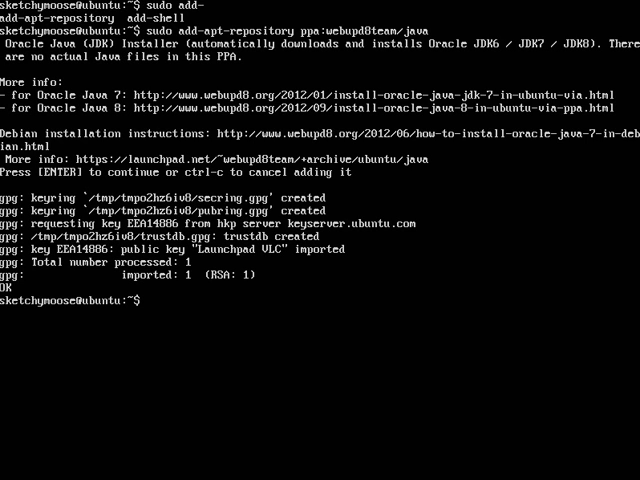
pyautogui.write('sudo apt-get install -y python-software-properties software-properties-common')
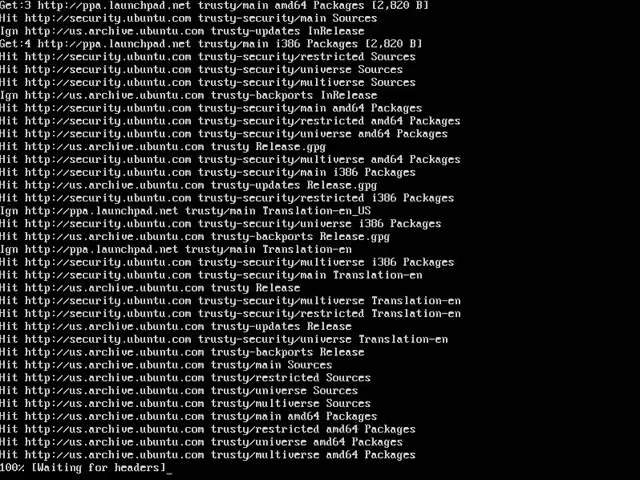
pyautogui.scroll(-3)
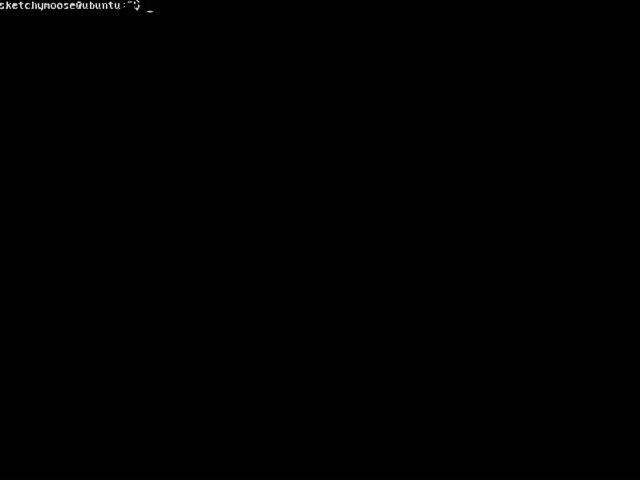
# Install apache2 and oracle-java7-installer with apt-get, accepting the Oracle license agreement.
pyautogui.write('sudo apt-get install -y python-software-properties software-properties-common')
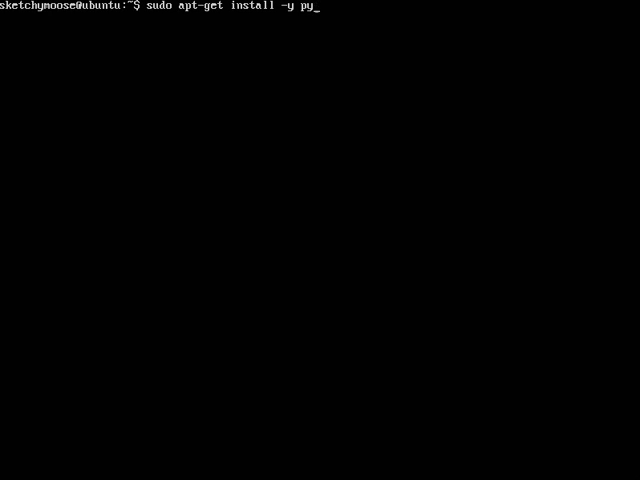
pyautogui.press('Backspace')
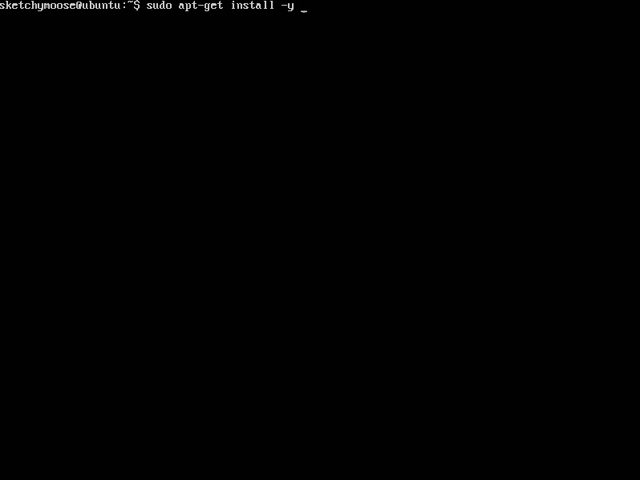
pyautogui.write('apache')
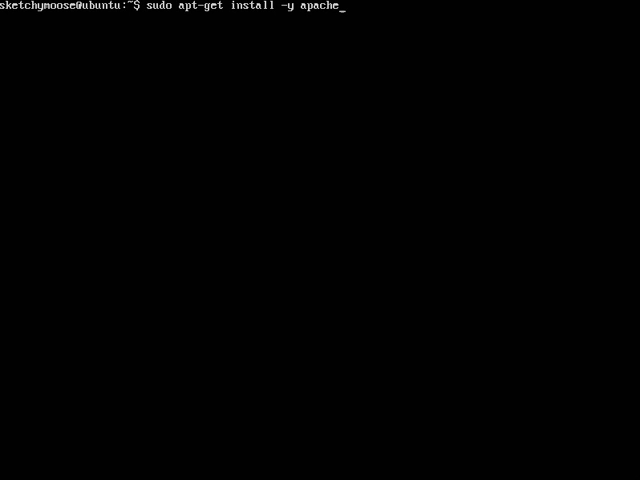
pyautogui.write('2')
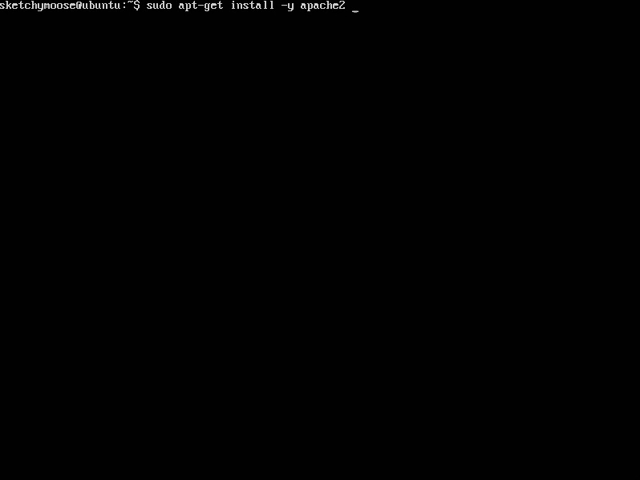
pyautogui.write('oracle')
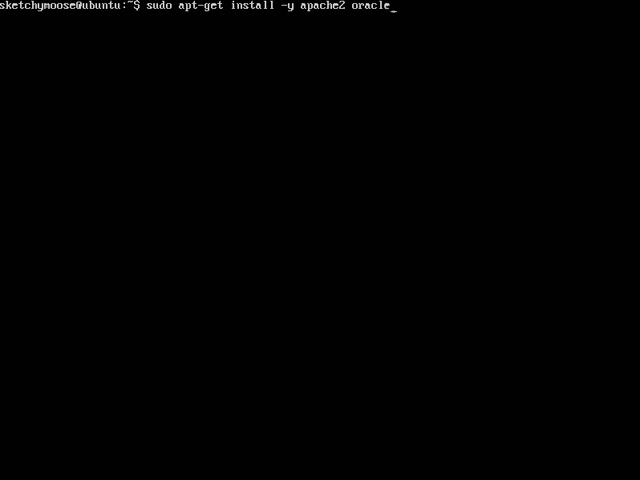
pyautogui.write('-j')
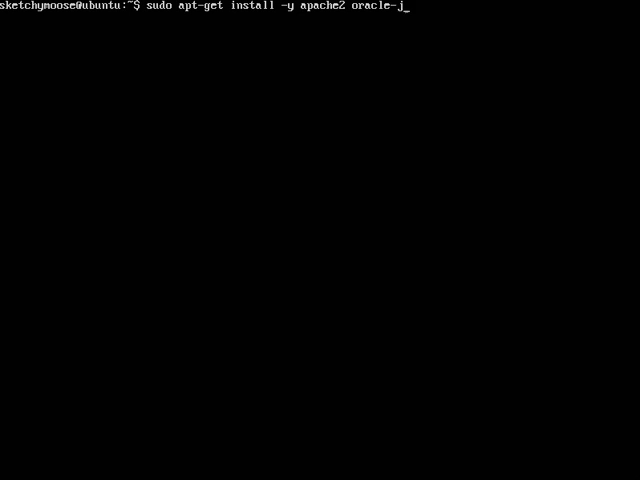
pyautogui.write('ava7-')
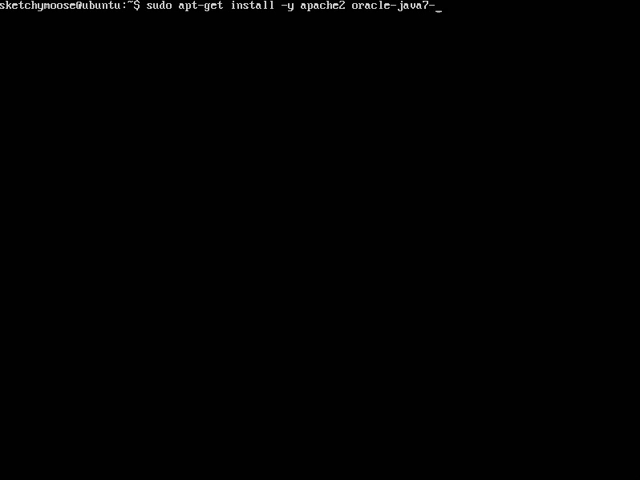
pyautogui.write('installe')
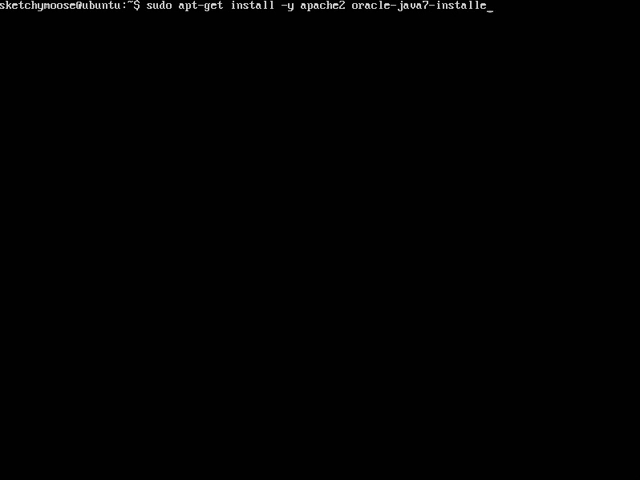
pyautogui.press('Return')
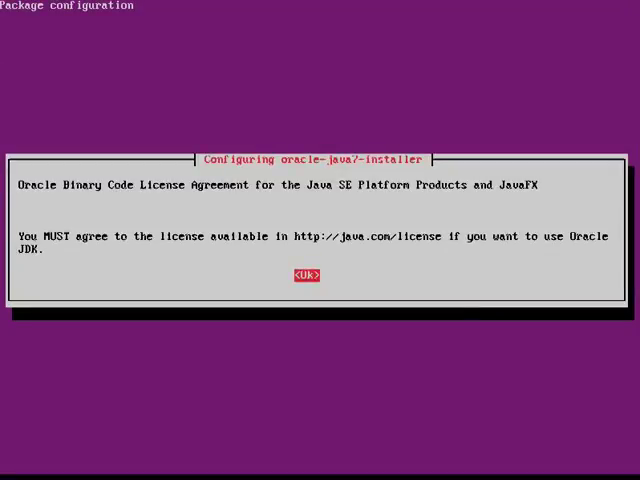
pyautogui.click(308, 276)
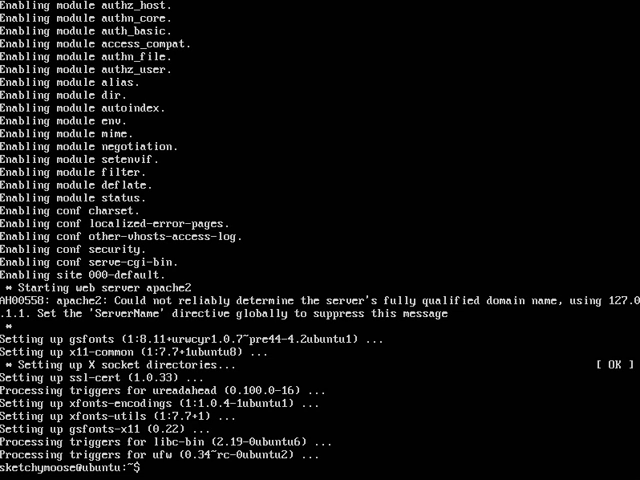
# Download kibana-3.1.0.tar.gz from download.elasticsearch.org with wget.
pyautogui.write('wget')
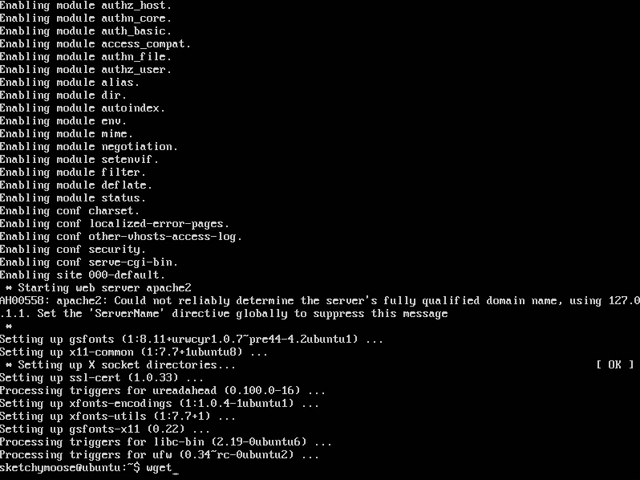
pyautogui.write('https://downl')
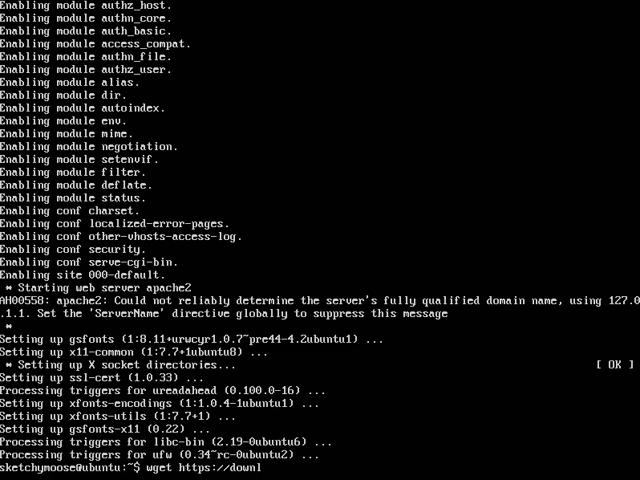
pyautogui.write('oad.elase')
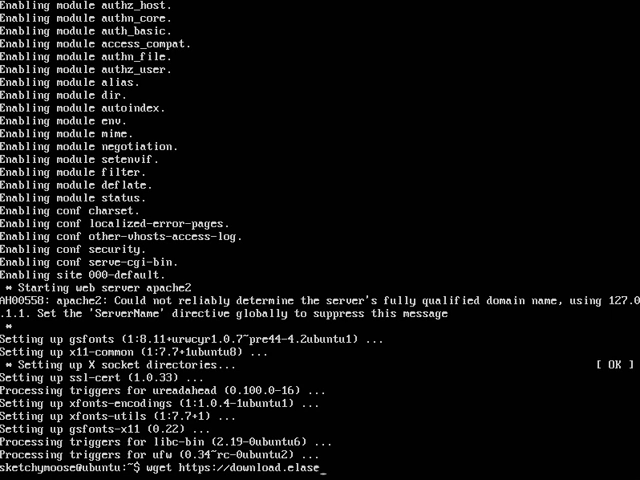
pyautogui.write('ticsearch.org/')
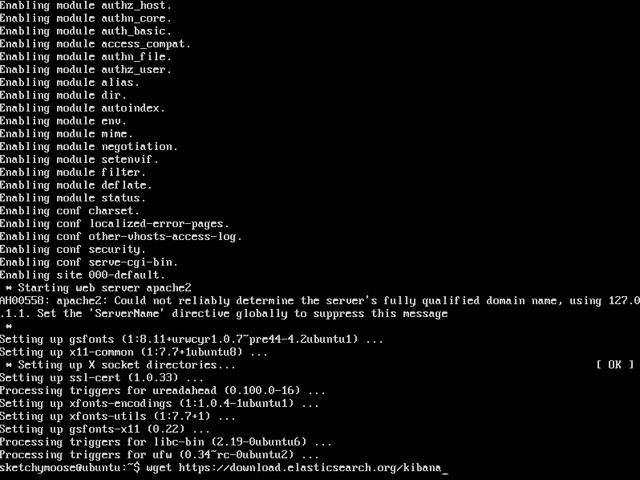
pyautogui.write('kibana/')
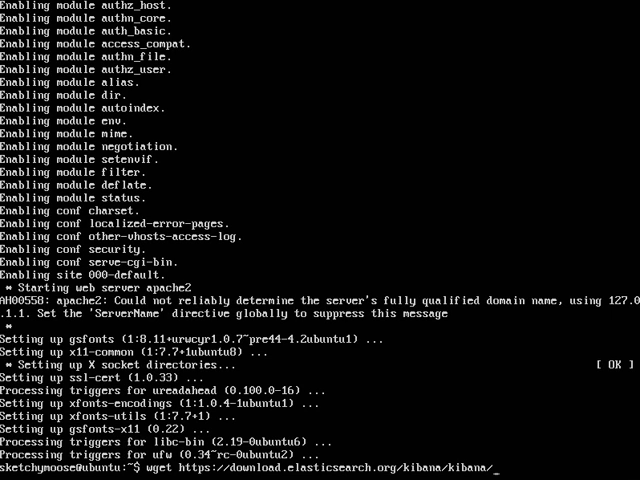
pyautogui.write('kibana')
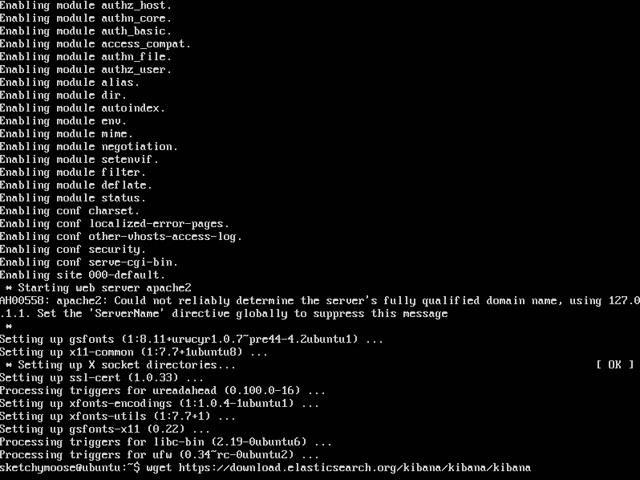
pyautogui.write('-3.1.')
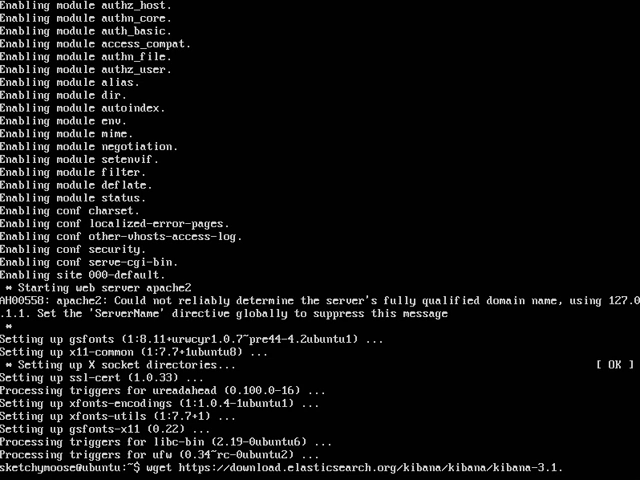
pyautogui.write('.tar.gz')
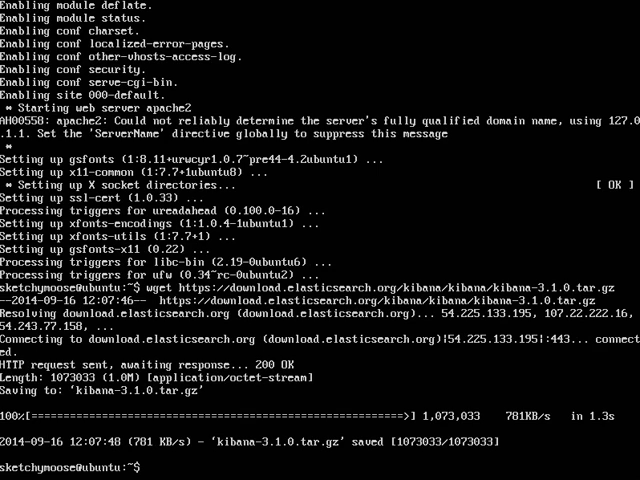
pyautogui.write('wget https://download.elasticsearch.org/kibana/kib')
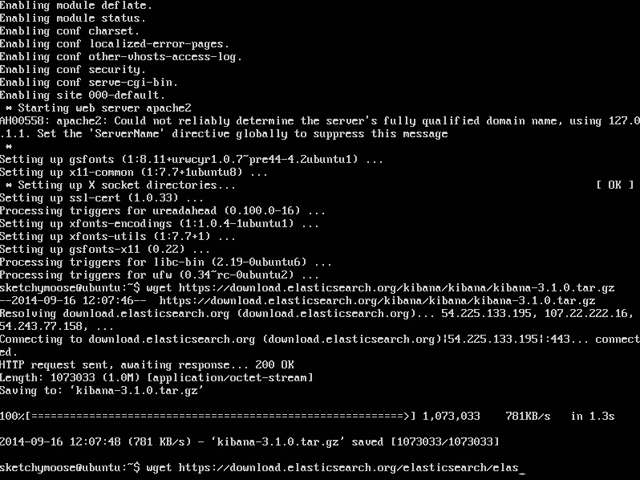
# Download elasticsearch-1.3.2.deb with wget, correcting the URL after the 404.
pyautogui.write('ticseach/elasticsea')
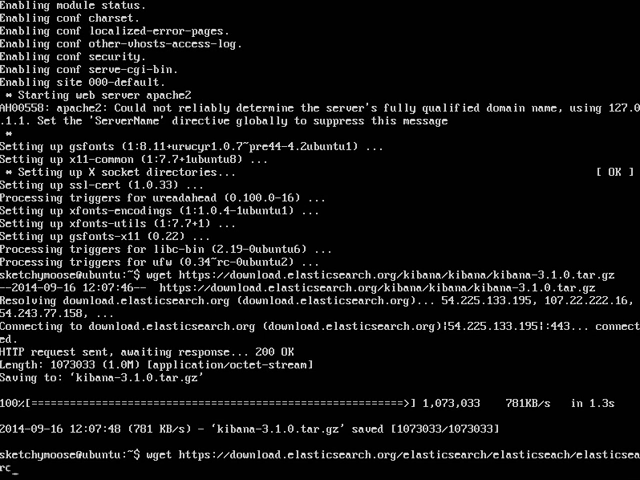
pyautogui.write('rch-1.3')
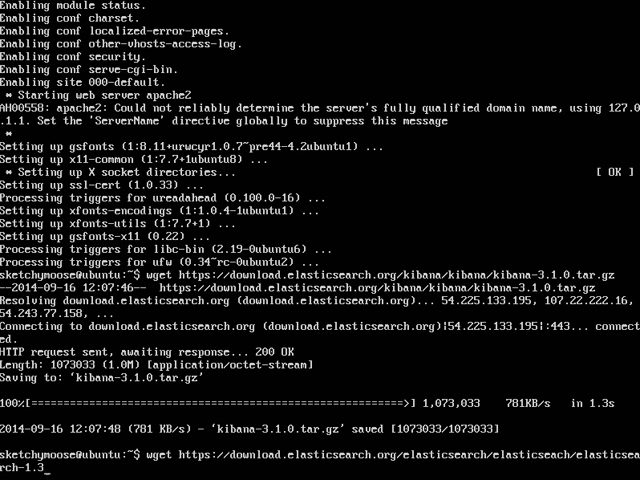
pyautogui.write('2.deb')
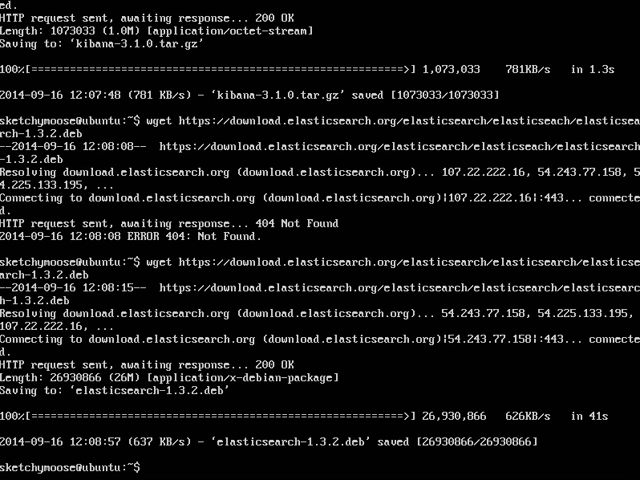
# Install elasticsearch-1.3.2.deb with sudo dpkg -i, then check the network address with ifconfig.
pyautogui.write('sudo')
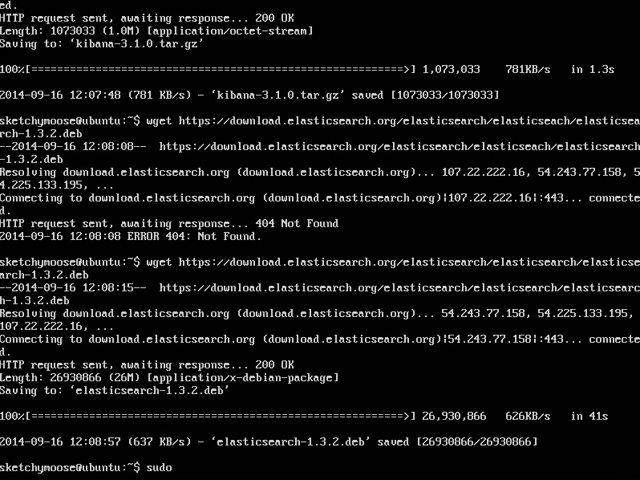
pyautogui.write('dpkg -')
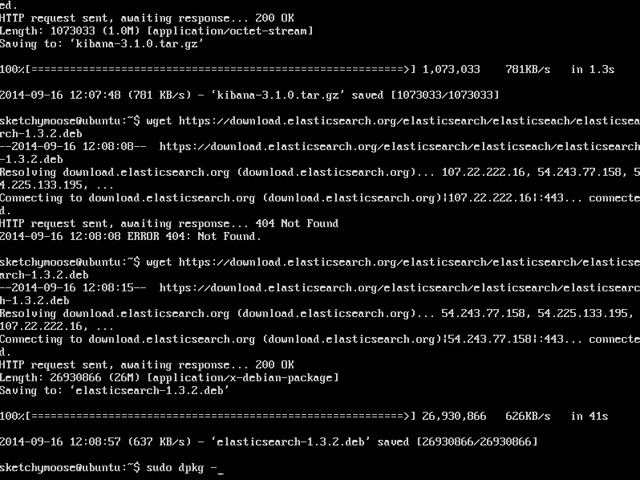
pyautogui.write('i')
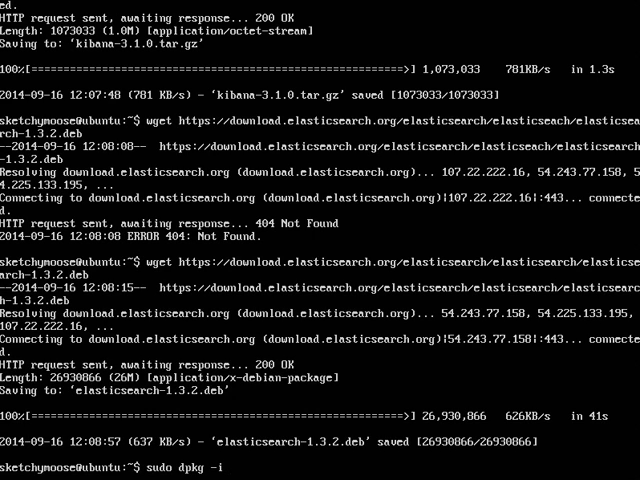
pyautogui.write('elasticsearch-1.3.2.deb')
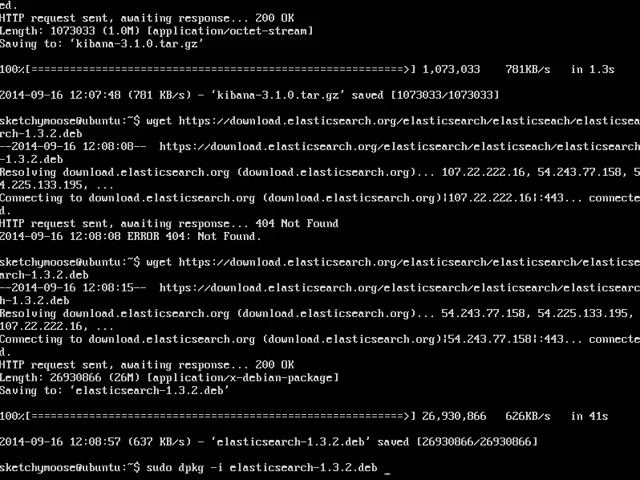
pyautogui.press('Return')
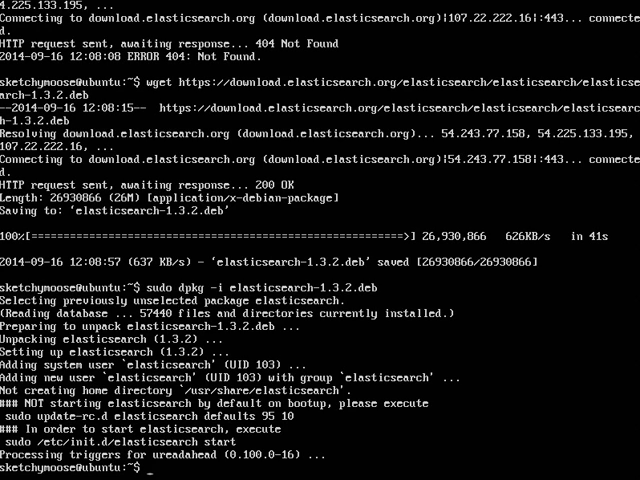
pyautogui.write('ifconfig')
pyautogui.write('sudo vim /etc/')
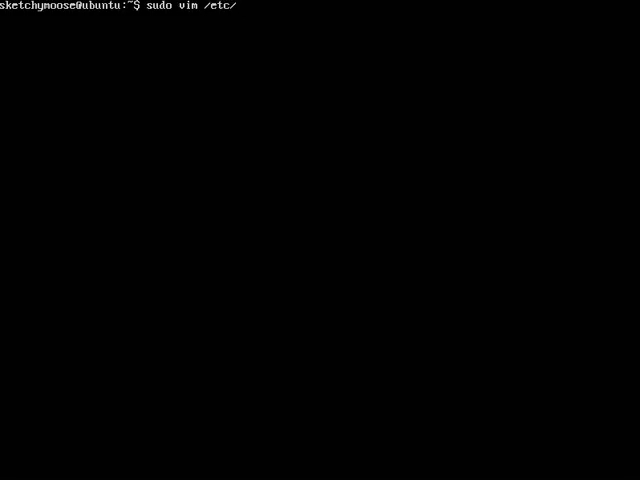
# Install vim with apt-get after sudo vim /etc/elasticsearch/elasticsearch.yml fails.
pyautogui.write('elasticsearch/')
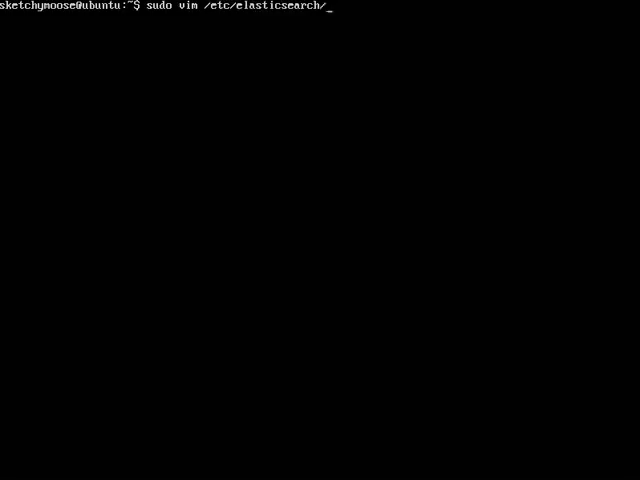
pyautogui.write('elasticsearch.yml')
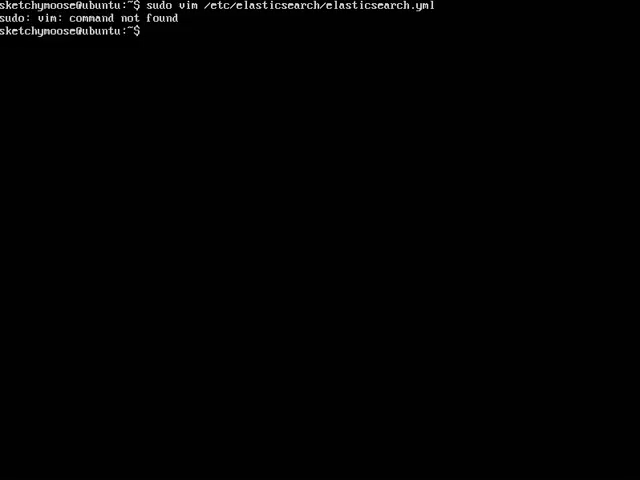
pyautogui.write('sudo apt-get inst')
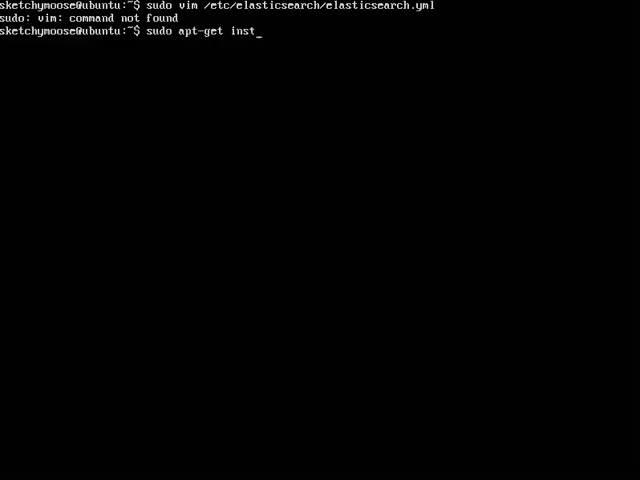
pyautogui.write('all -y')
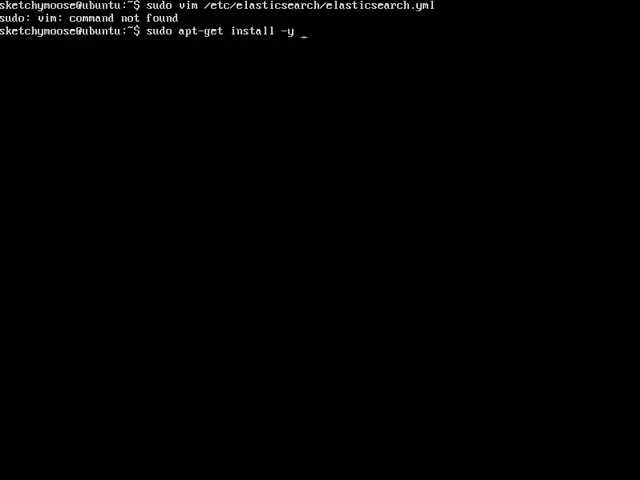
pyautogui.press('Return')
pyautogui.write('/network.bind')
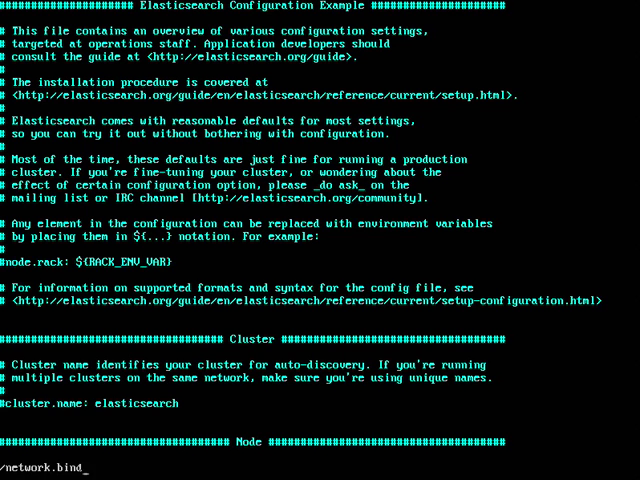
# Edit the network bind host address in elasticsearch.yml.
pyautogui.scroll(-3)
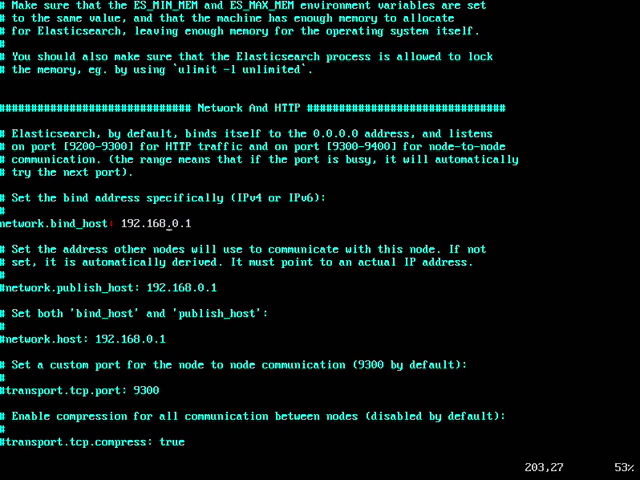
pyautogui.press('i')
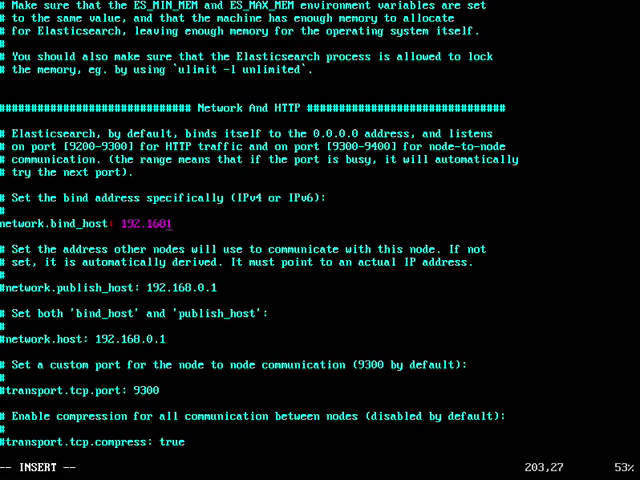
pyautogui.write('8.1')
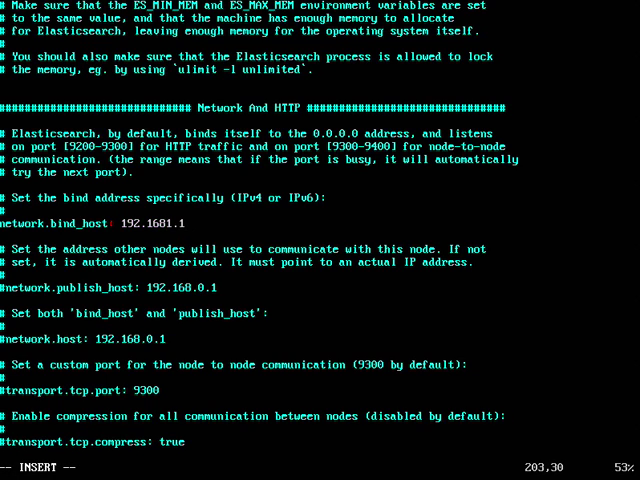
pyautogui.write('50')
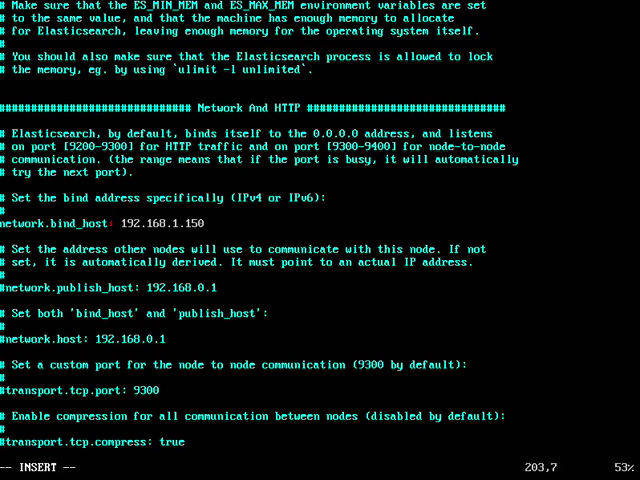
pyautogui.press('Escape')
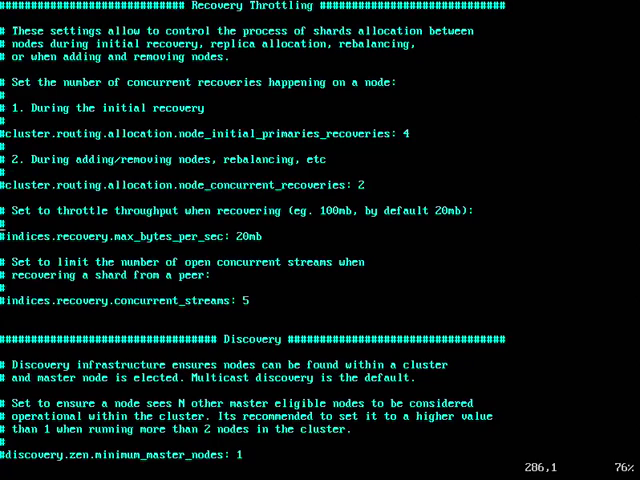
# Add the line script.disable_dynamic: true and save the file with :wq!
pyautogui.scroll(-3)
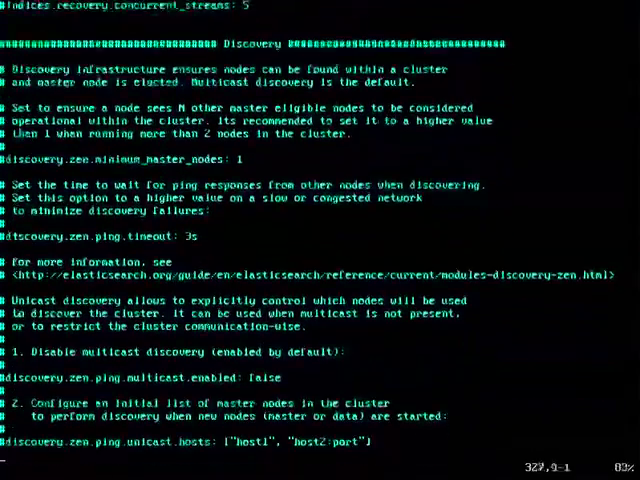
pyautogui.scroll(-3)
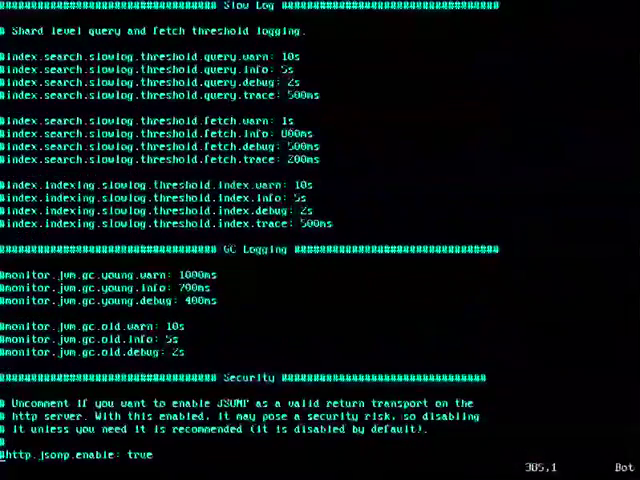
pyautogui.press('i')
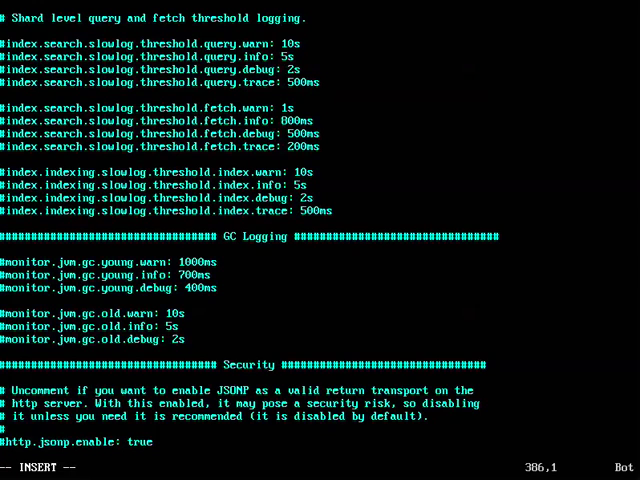
pyautogui.write('script.')
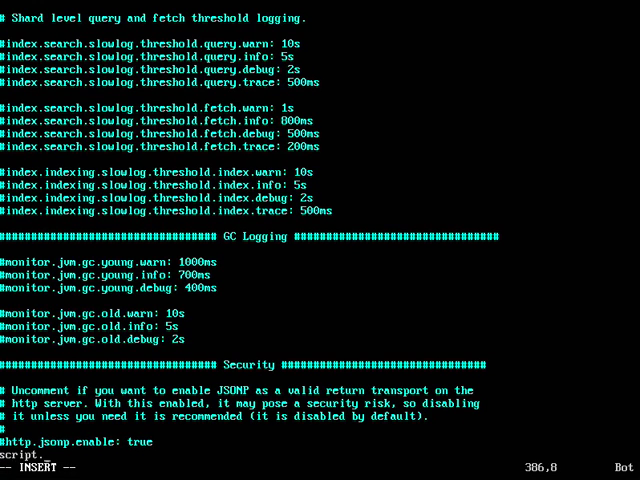
pyautogui.write('dis')
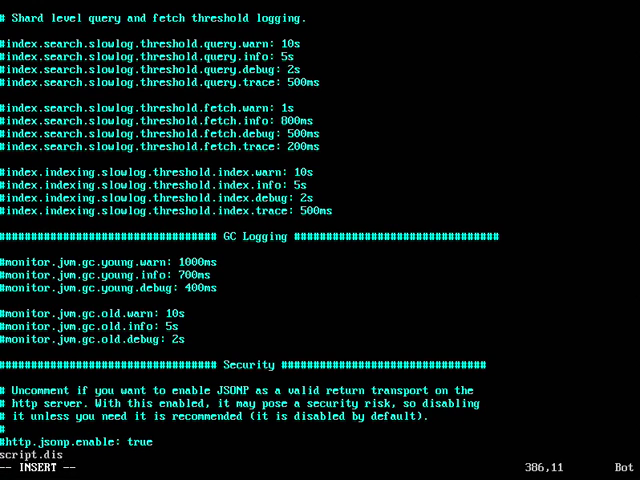
pyautogui.write('able')
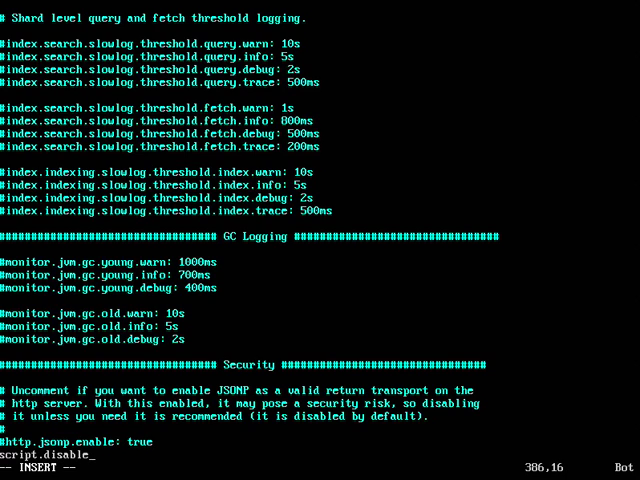
pyautogui.write('_dynamic: true')
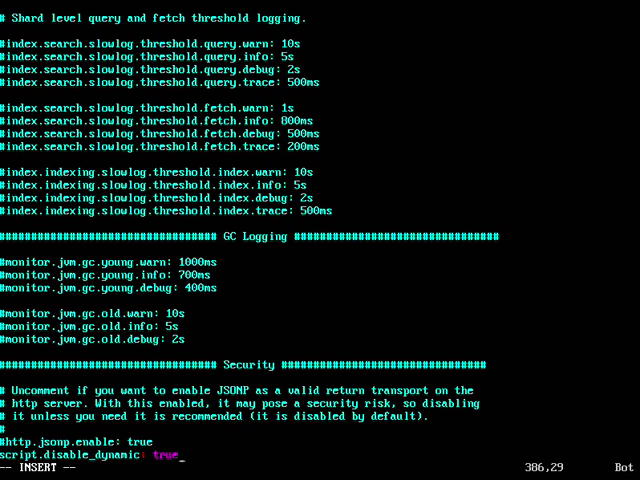
pyautogui.write(':wq!')
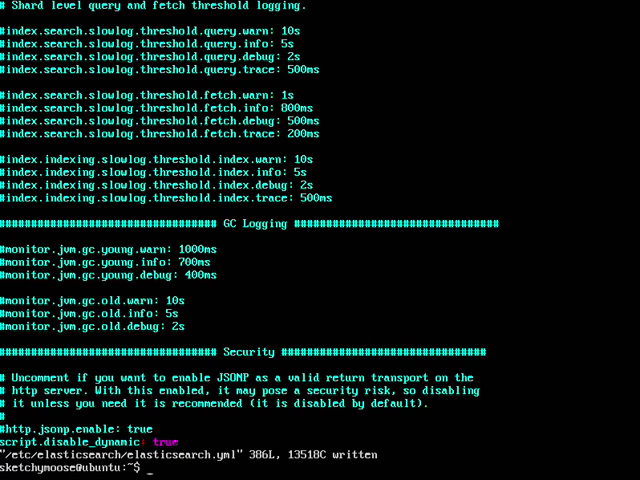
# Restart Elasticsearch with sudo /etc/init.d/elasticsearch restart.
pyautogui.write('sudo')
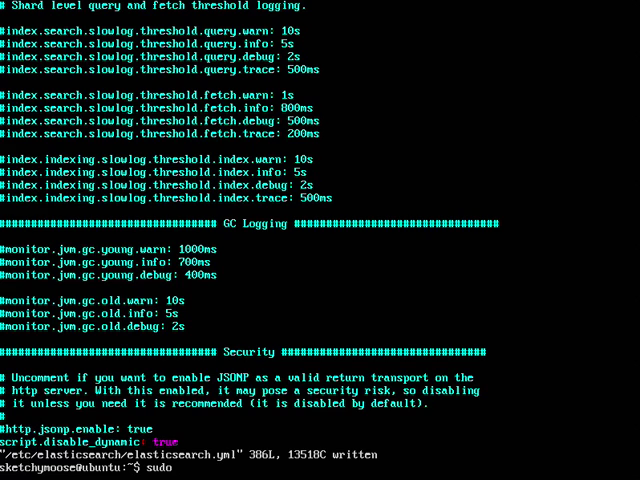
pyautogui.write('/etc/ini')
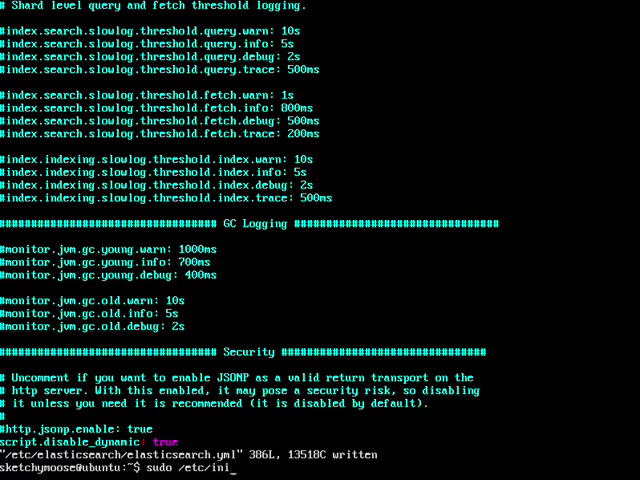
pyautogui.write('t.d/')
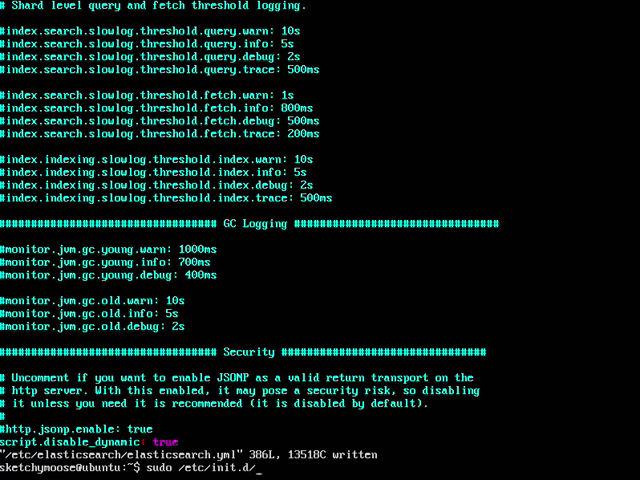
pyautogui.write('elasticsearch r')
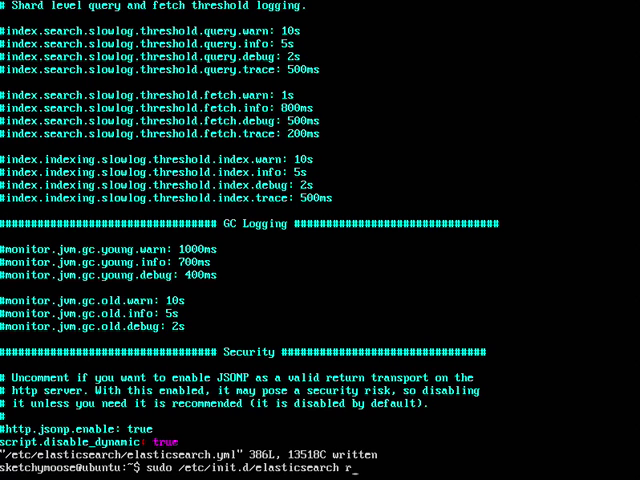
pyautogui.write('estart')
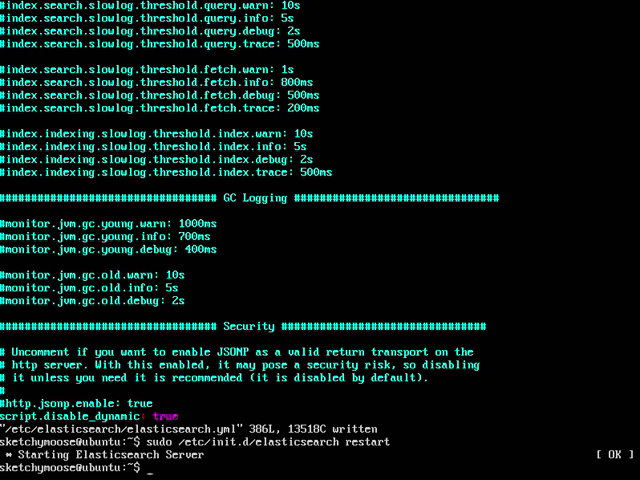
# List the home folder and extract kibana-3.1.0.tar.gz with tar zxf.
pyautogui.write('1')
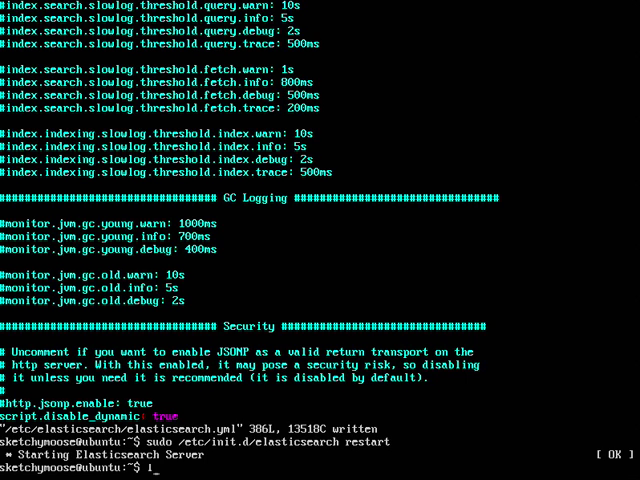
pyautogui.write('ls')
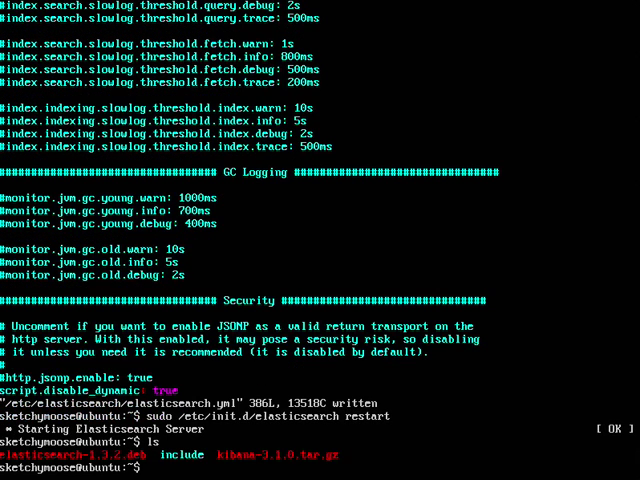
pyautogui.write('tar')
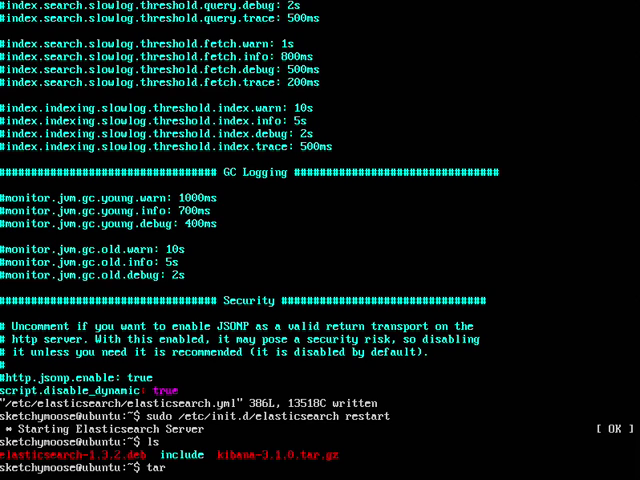
pyautogui.write('zxf')
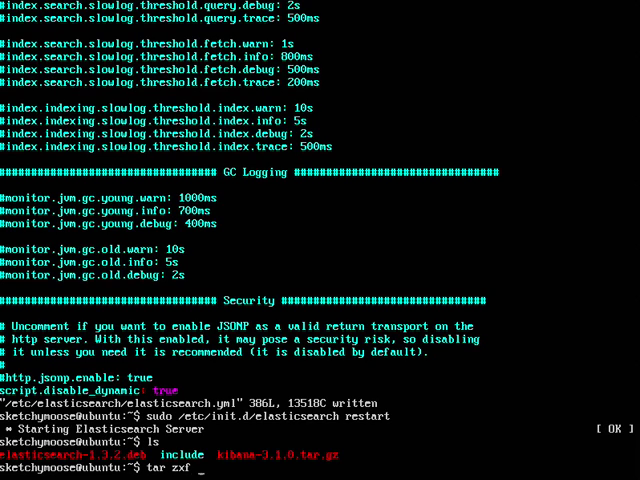
pyautogui.write('kibana-3.1.0.tar.gz')
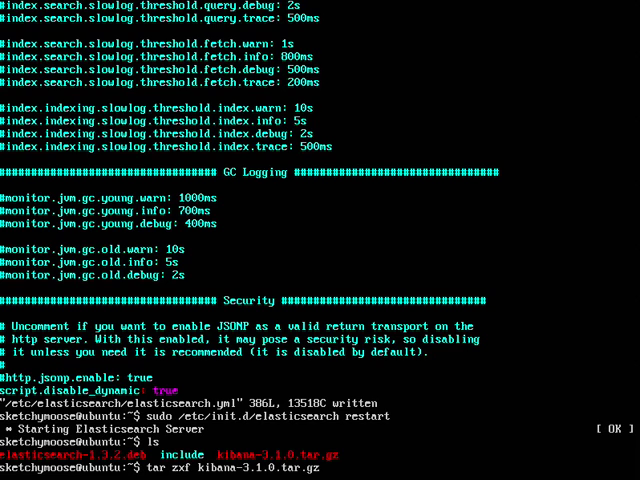
# Change into the extracted kibana-3.1.0/ directory.
pyautogui.write('cd')
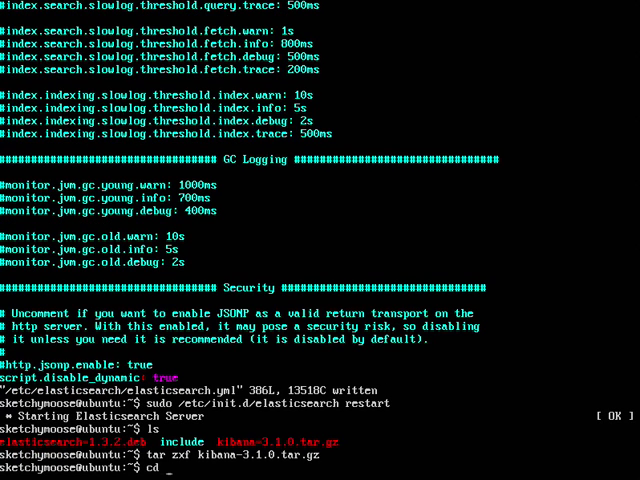
pyautogui.write('kibana-3.1.0/')
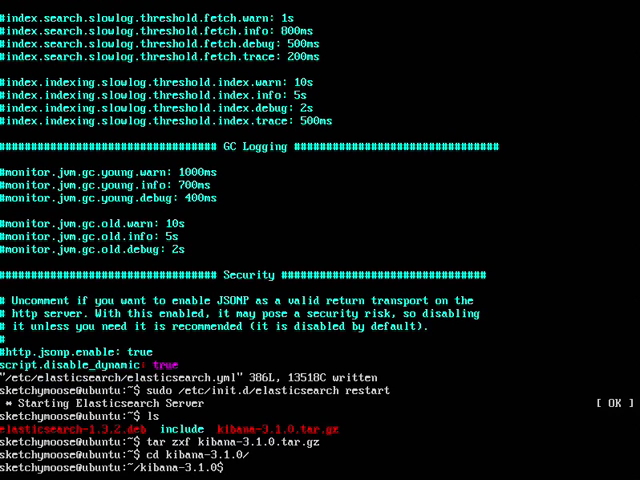
pyautogui.write('vim config.js')
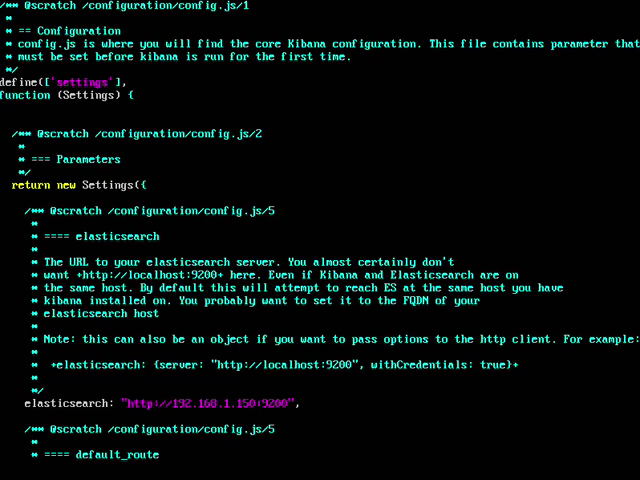
pyautogui.write(':wq')
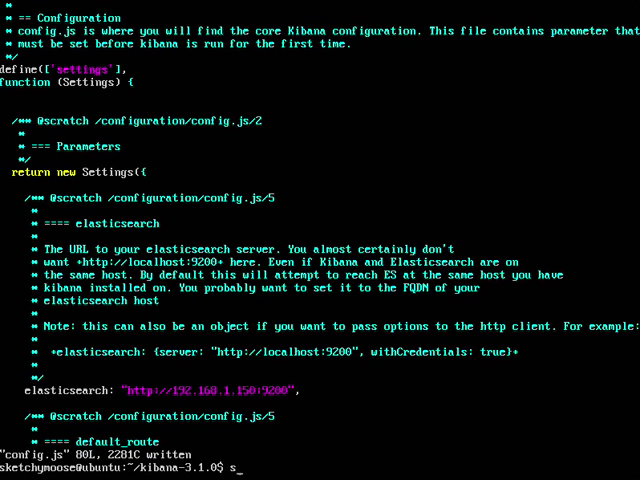
# Copy the Kibana files into the web root with 'sudo cp -r ./* /var/www/html'.
pyautogui.write('sudo cp')
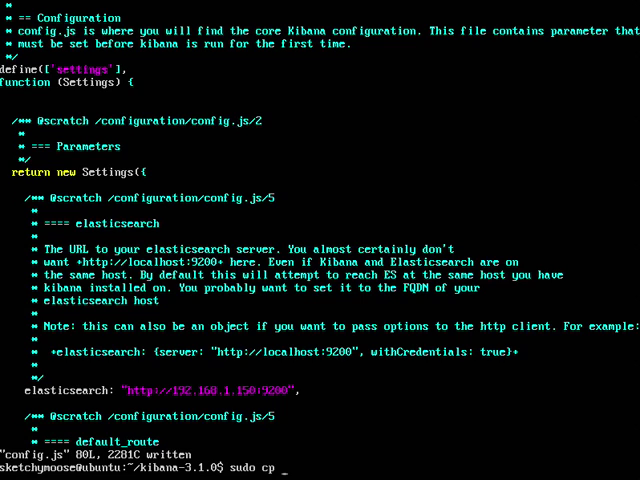
pyautogui.write('-r ./* /v')
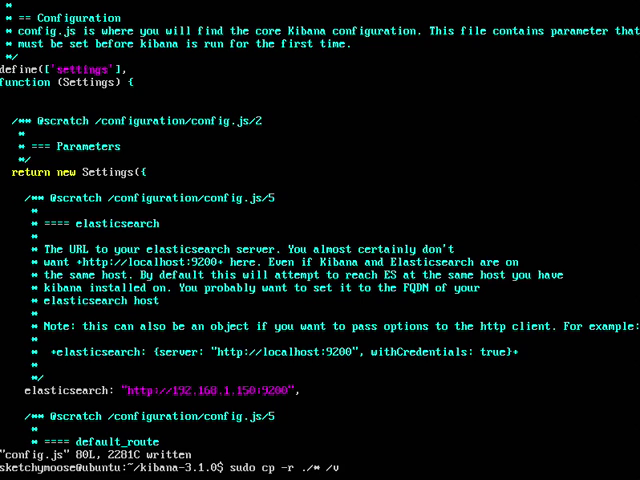
pyautogui.write('ar//')
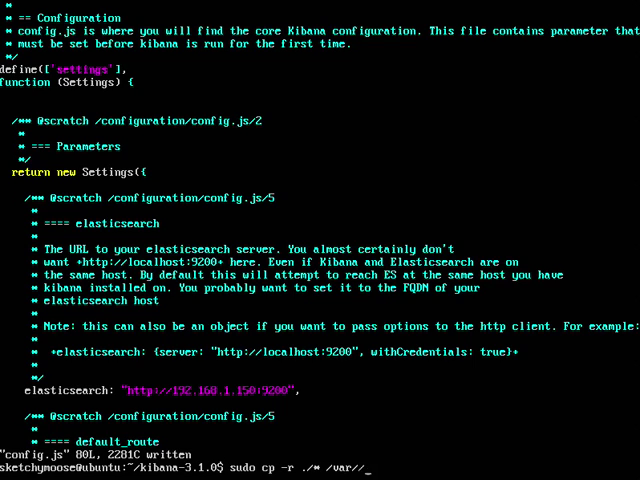
pyautogui.write('www/ht')
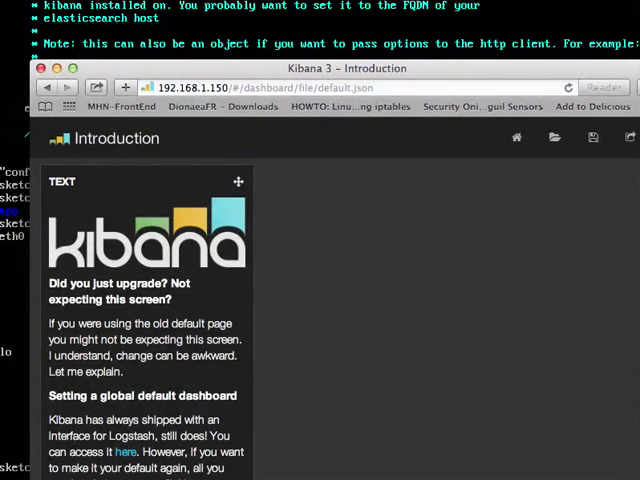
pyautogui.moveTo(406, 62)
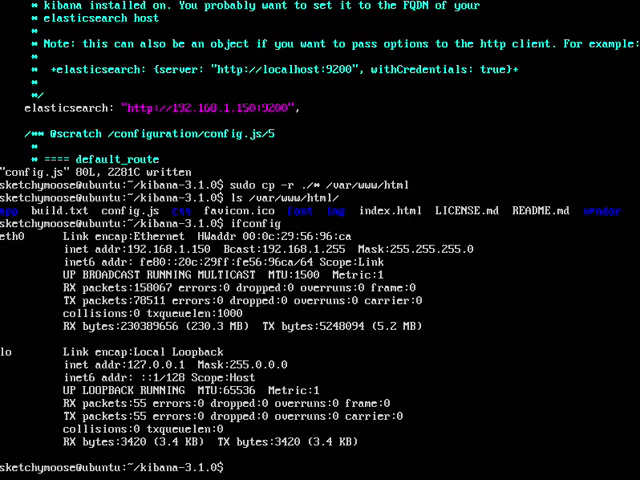
# Add the ppa:sift/stable repository with sudo add-apt-repository and confirm importing its key.
pyautogui.write('s')
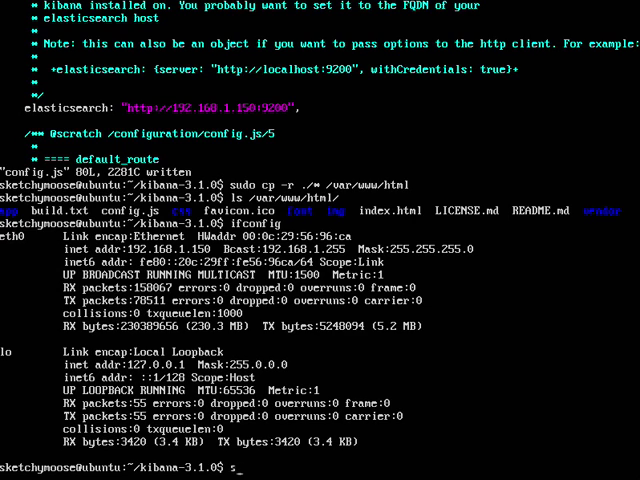
pyautogui.write('sudo')
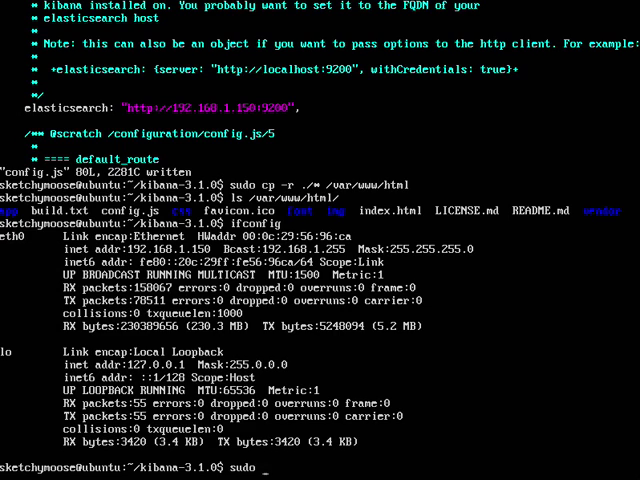
pyautogui.write('apt')
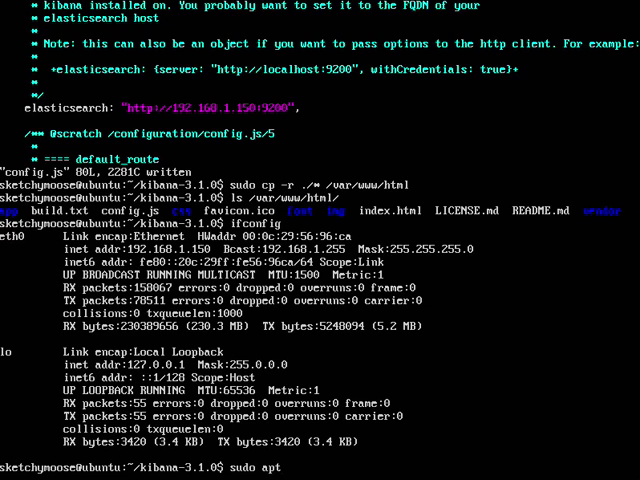
pyautogui.write('add-apt-repository')
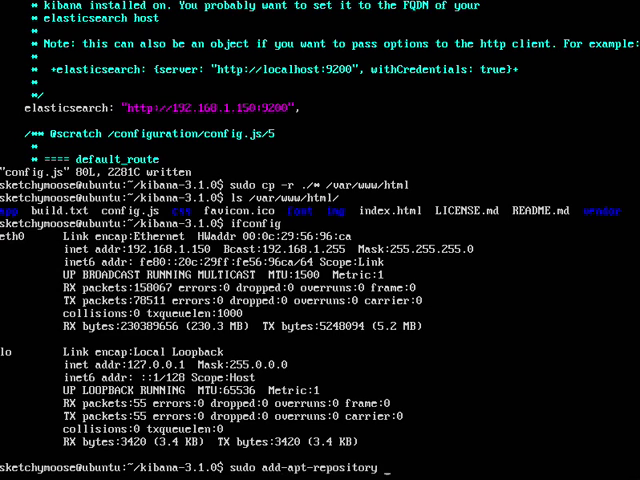
pyautogui.write('ppa:')
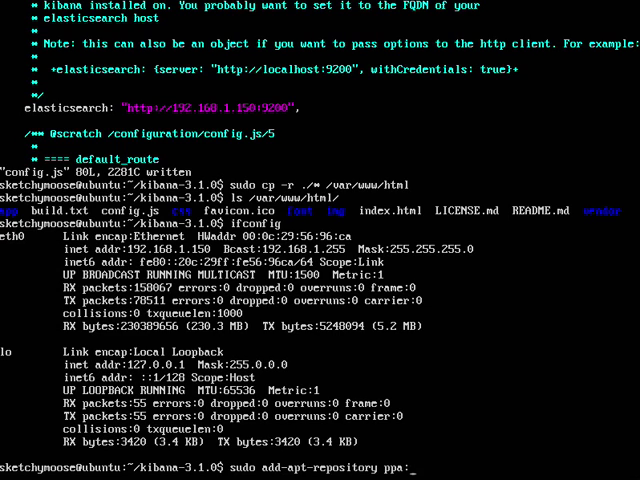
pyautogui.write('sift/')
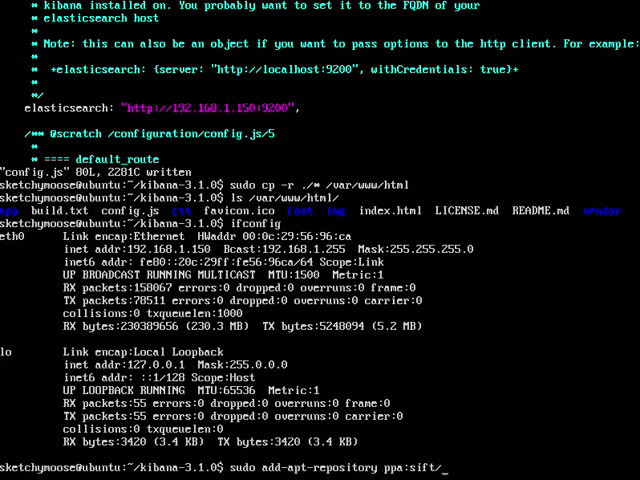
pyautogui.write('stable')
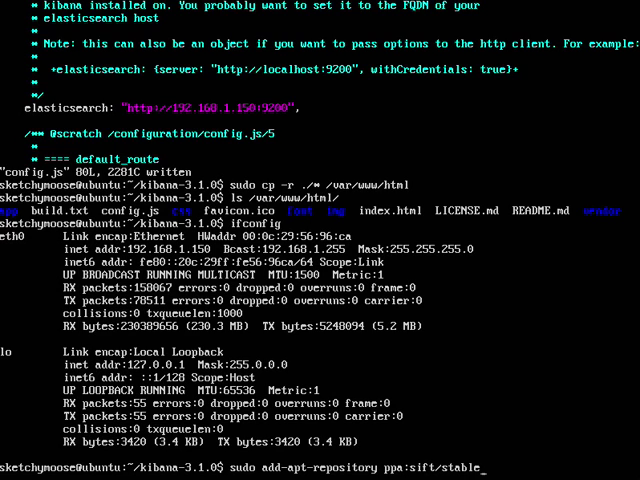
pyautogui.scroll(-3)
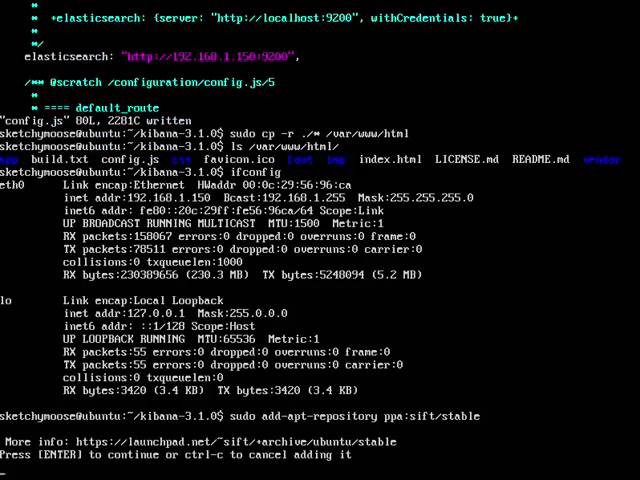
pyautogui.press('Return')
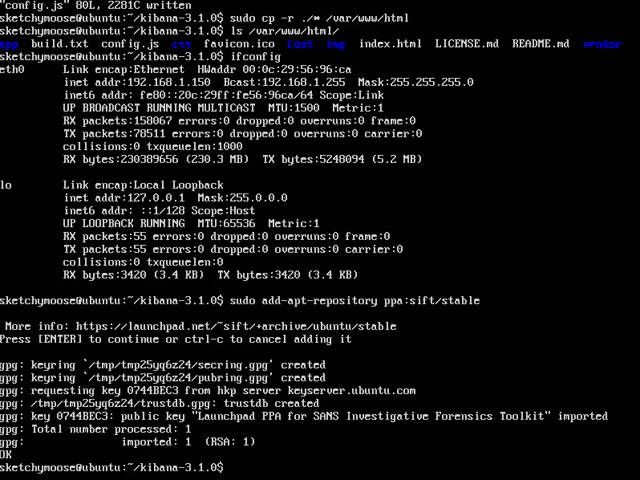
# Begin the 'sudo apt-get update' command to refresh package lists.
pyautogui.write('sudo apt-get update')
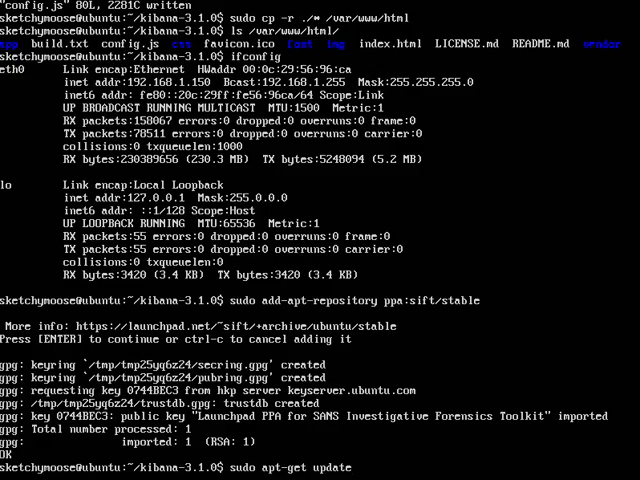
# Run sudo apt-get update and wait until 'Reading package lists... Done' returns the prompt.
pyautogui.press('Return')
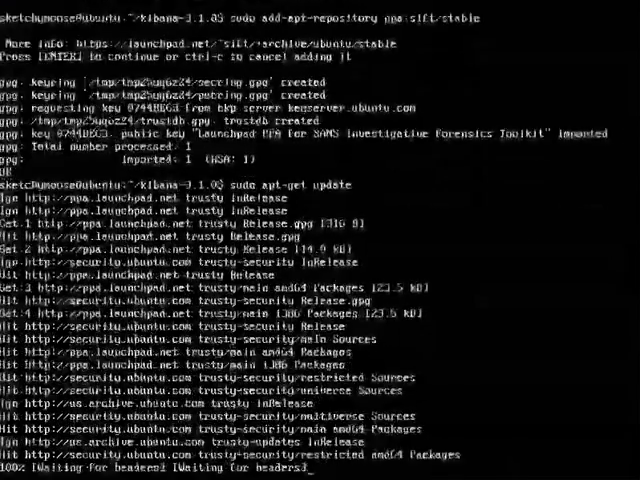
pyautogui.scroll(-3)
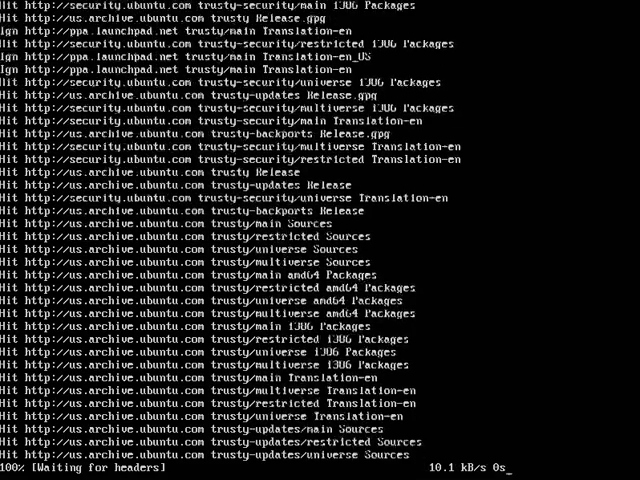
pyautogui.scroll(-3)
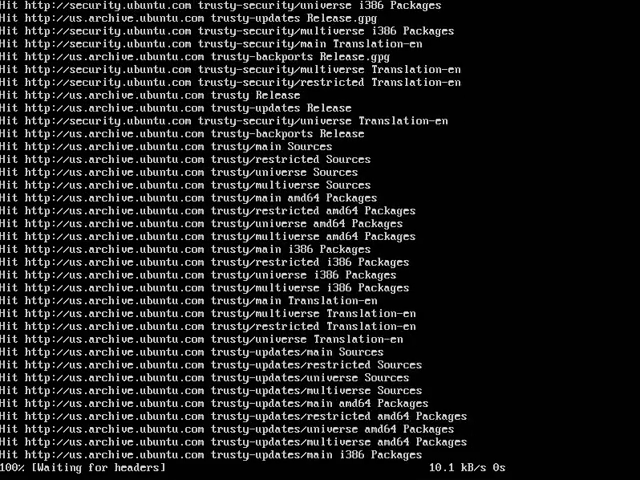
pyautogui.scroll(-3)
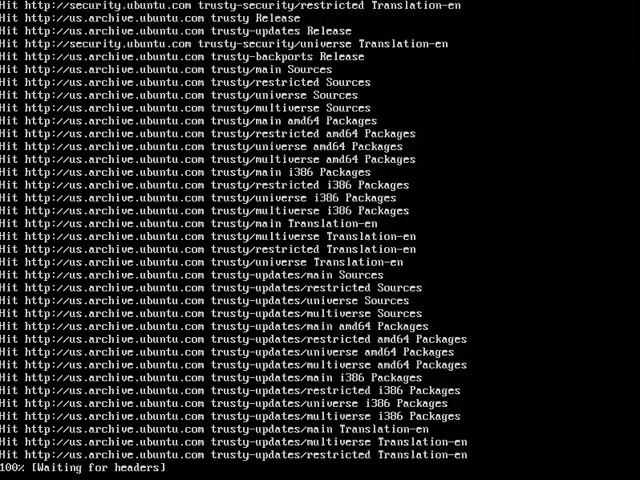
pyautogui.scroll(-3)
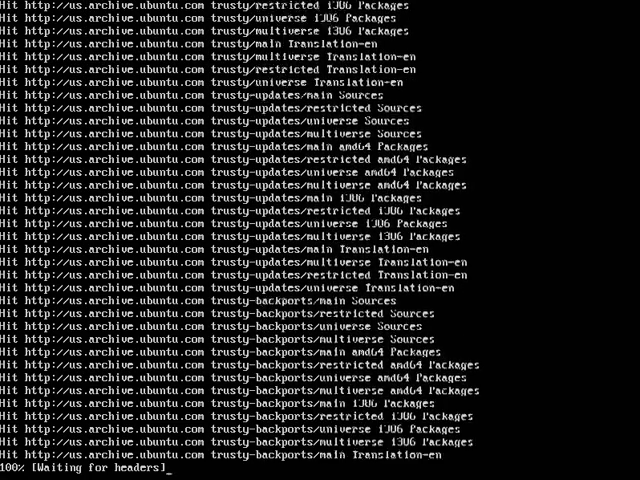
pyautogui.scroll(-3)
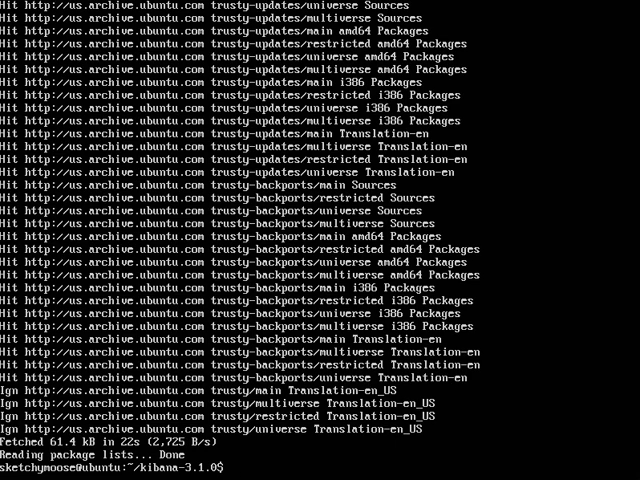
# Install python-dev and the Plaso packages with 'sudo apt-get install -y' and wait for setup.
pyautogui.write('sudo apt-get')
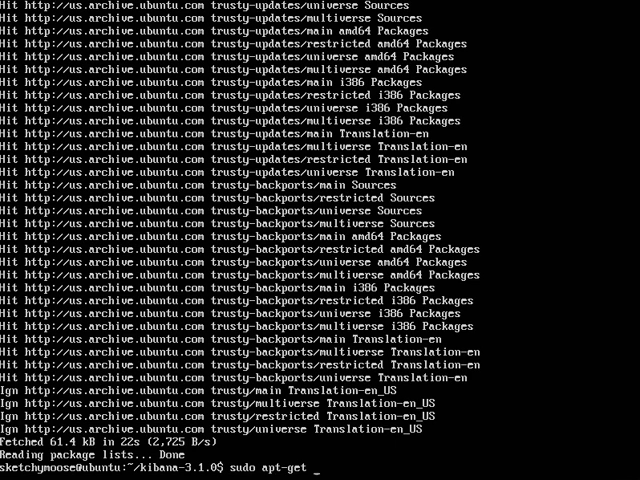
pyautogui.write('install -y')
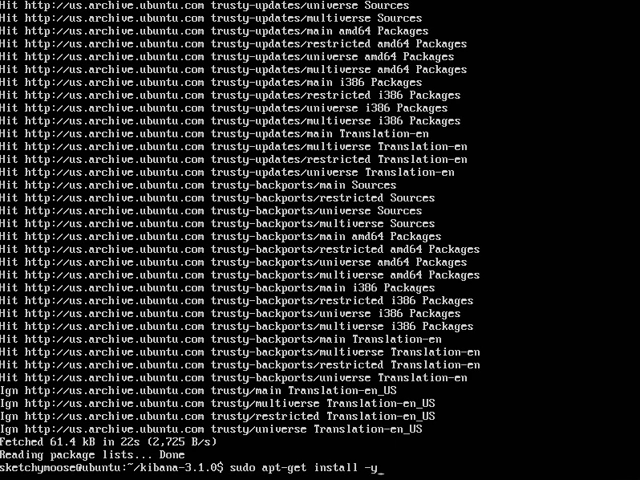
pyautogui.write('py')
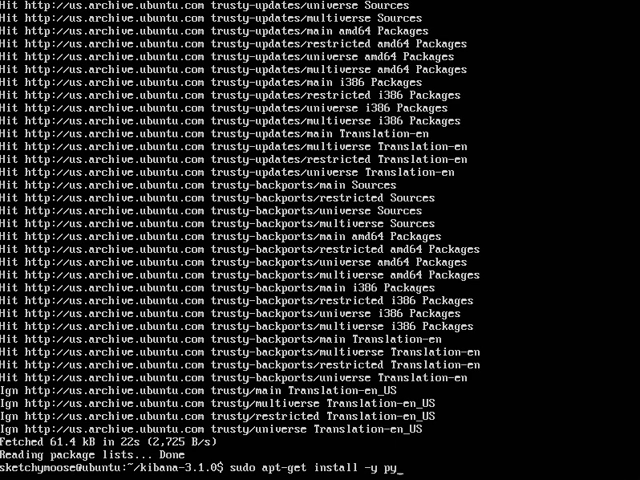
pyautogui.write('thon-dev')
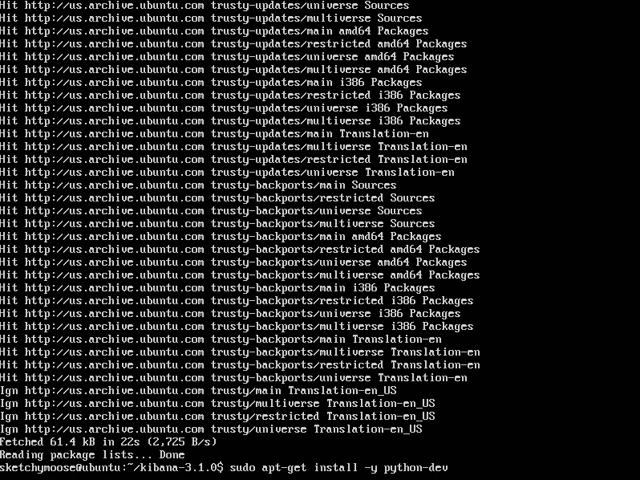
pyautogui.write('py')
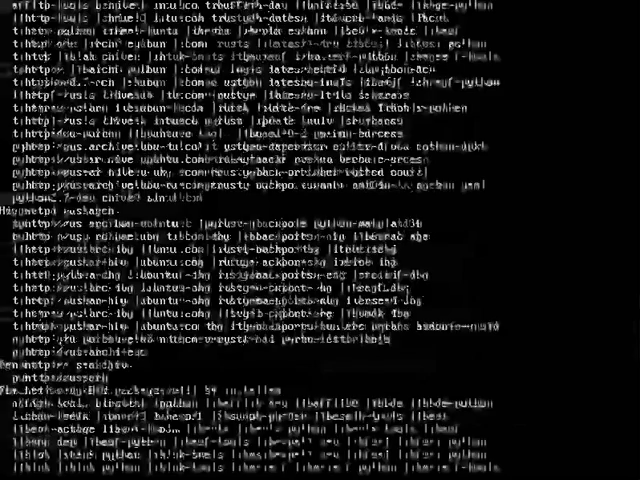
pyautogui.scroll(-3)
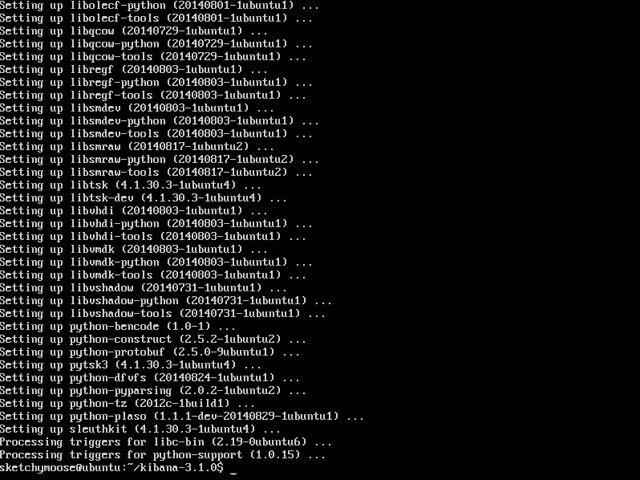
# Run 'psort.py -o list' to show Plaso's available output modules.
pyautogui.write('pftp')
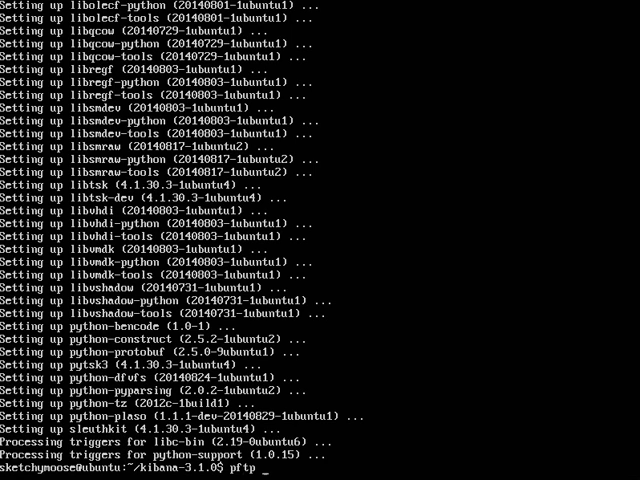
pyautogui.write('sort.py -o list')
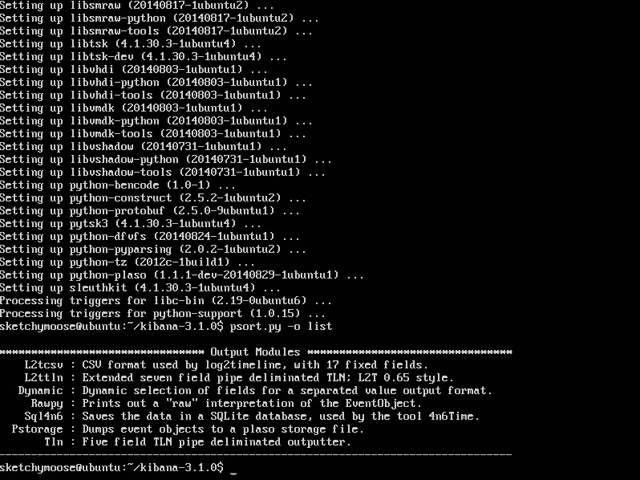
# Install git and python-setuptools with 'sudo apt-get install -y git python-setuptools'.
pyautogui.write('sudo')
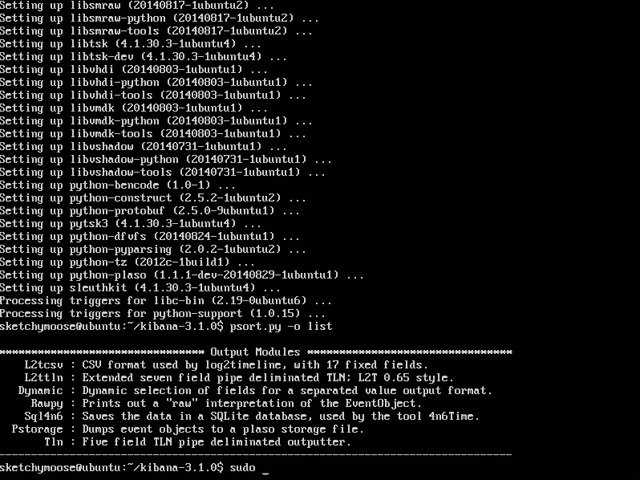
pyautogui.write('apt0')
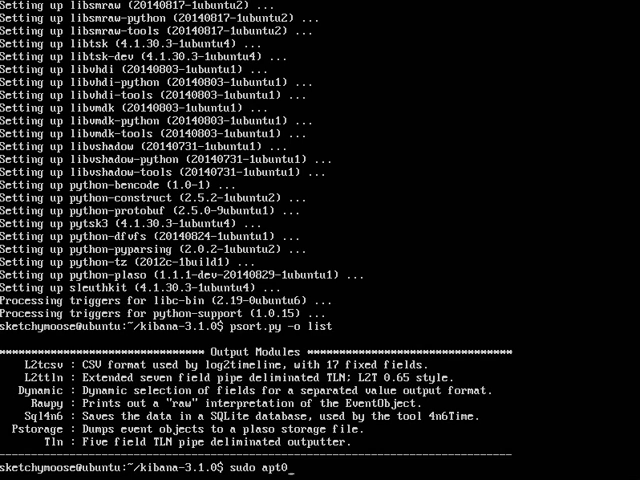
pyautogui.write('-get')
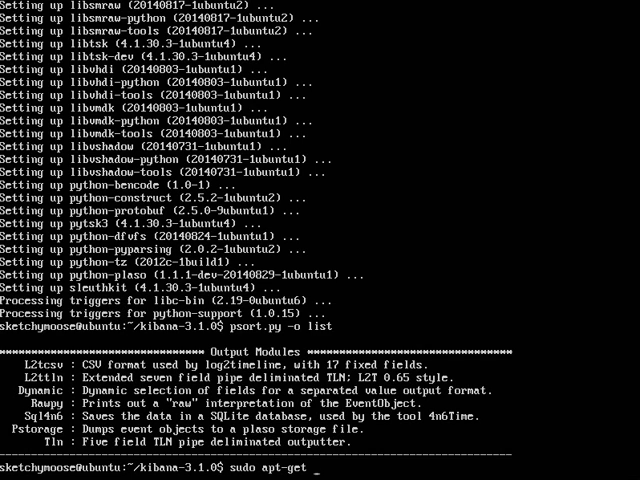
pyautogui.write('install')
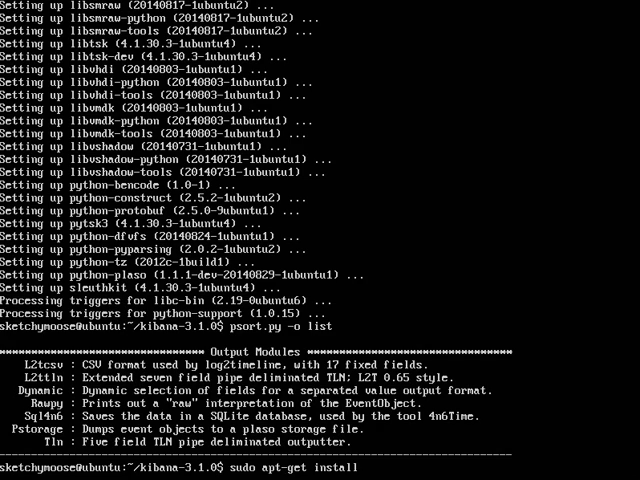
pyautogui.write('-y git p')
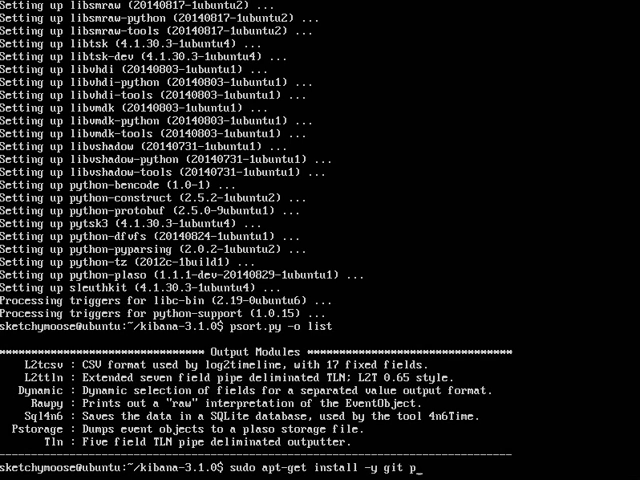
pyautogui.write('ython')
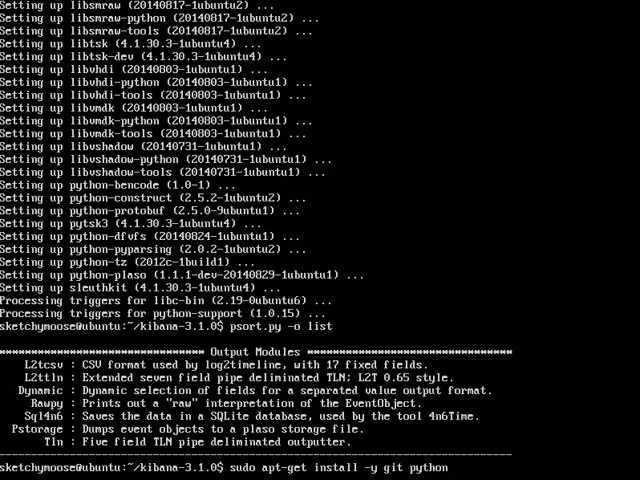
pyautogui.write('-setuptools')
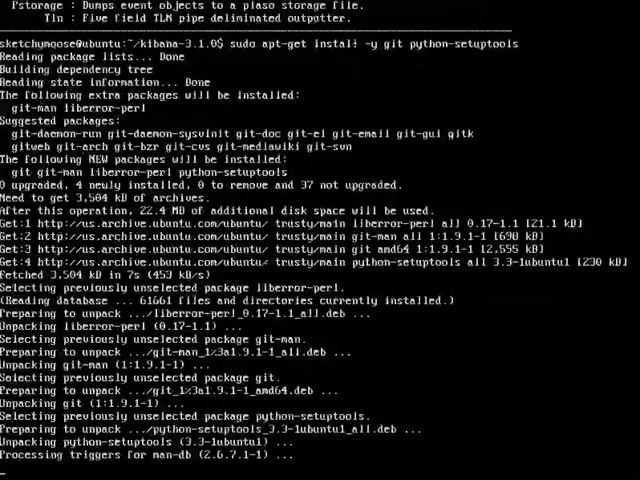
pyautogui.scroll(-3)
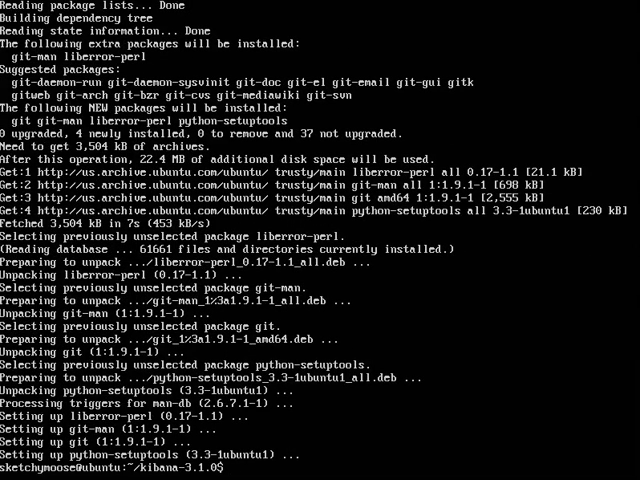
pyautogui.write('g')
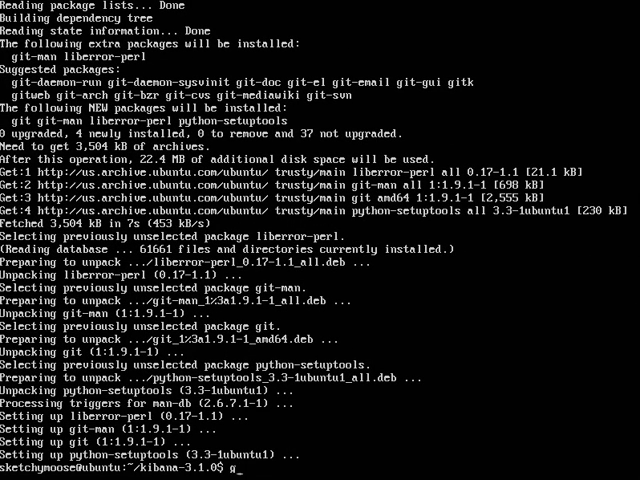
pyautogui.write('git cline')
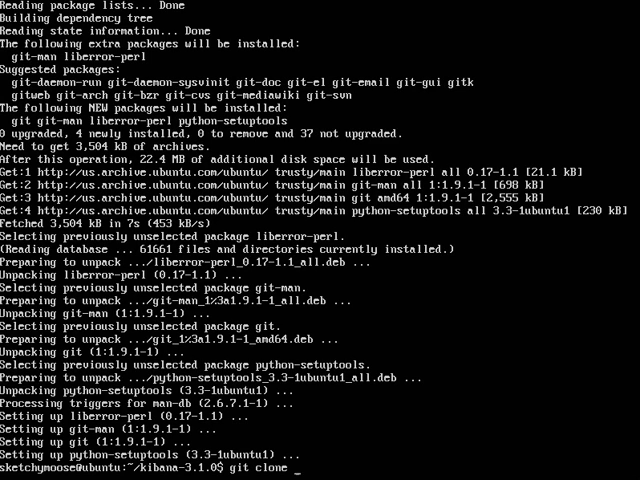
pyautogui.write('https:')
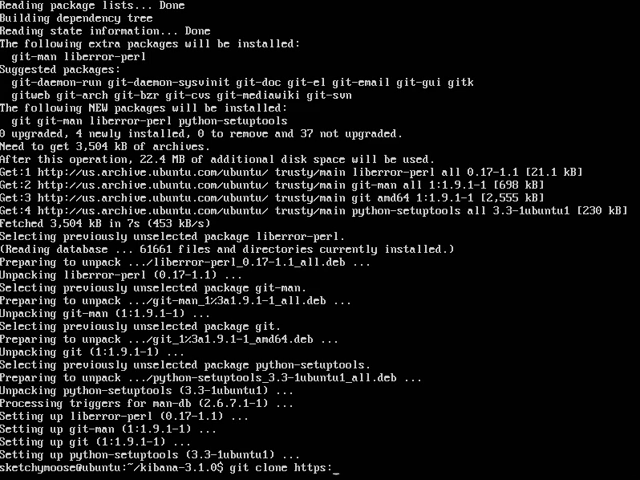
pyautogui.write('githu')
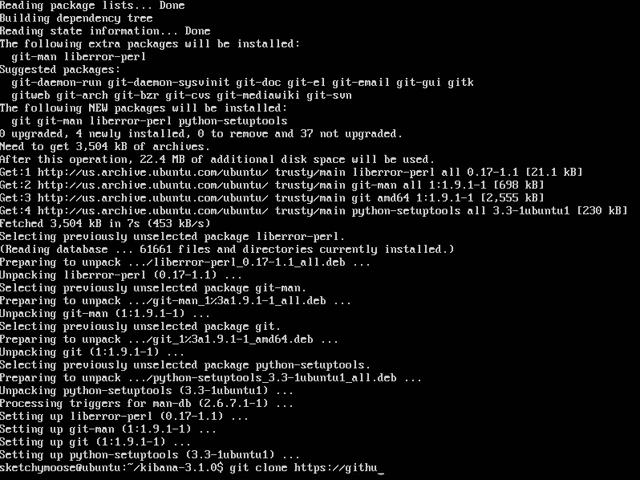
pyautogui.write('b.com/')
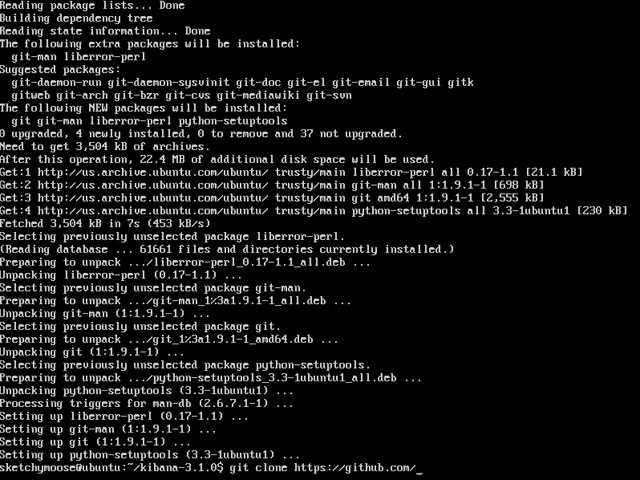
pyautogui.write('rhec/')
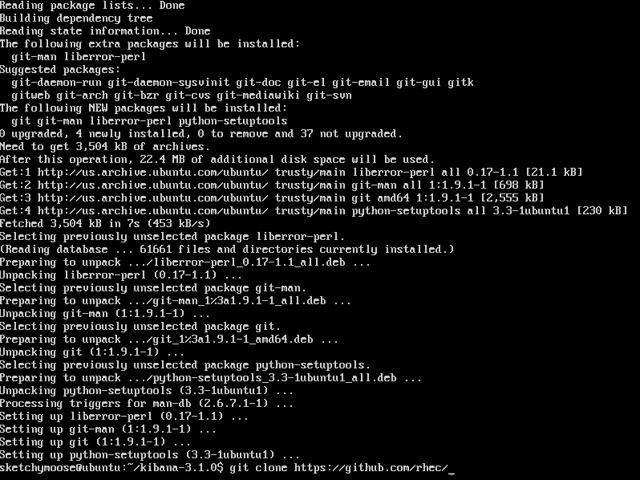
pyautogui.write('pye')
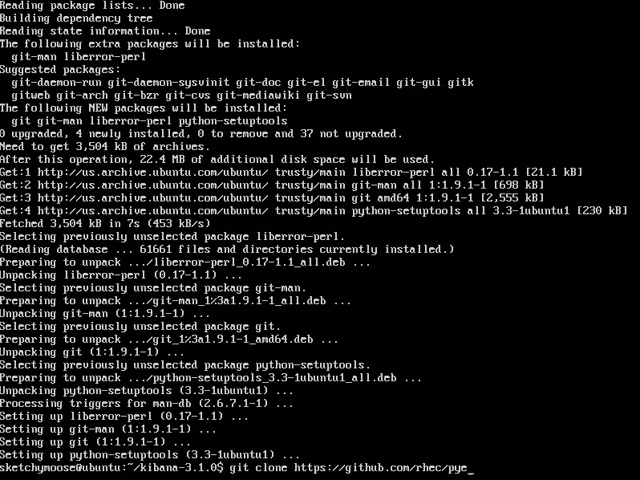
pyautogui.write('lac')
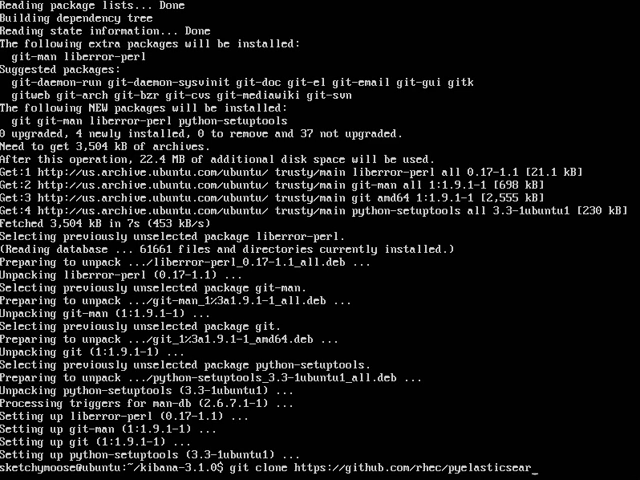
pyautogui.write('ch.git')
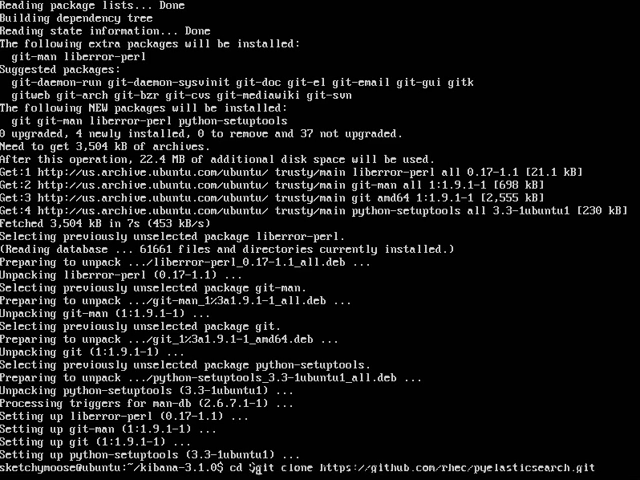
pyautogui.write('HOME')
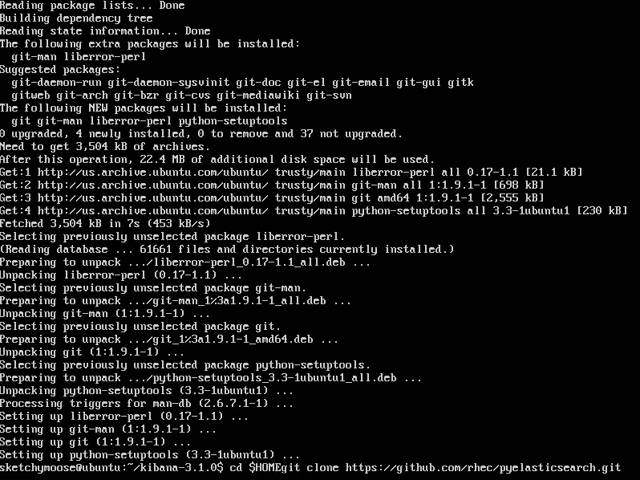
pyautogui.press('Return')
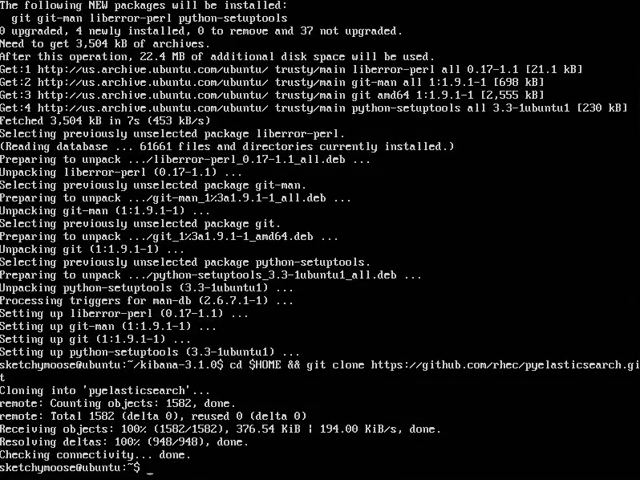
# Enter the pyelasticsearch folder and run 'python setup.py build'.
pyautogui.press('Return')
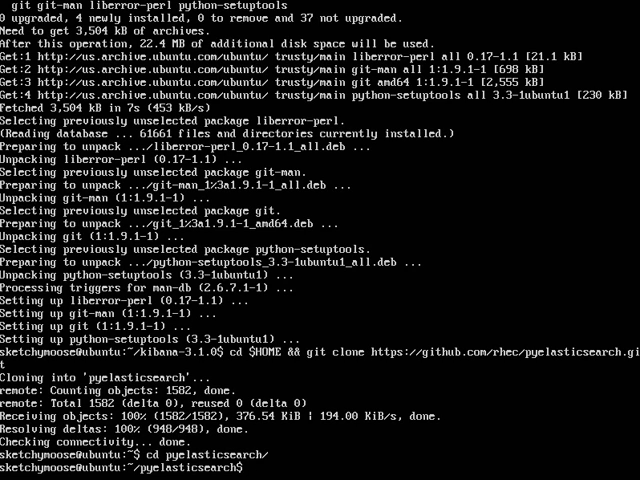
pyautogui.write('python s')
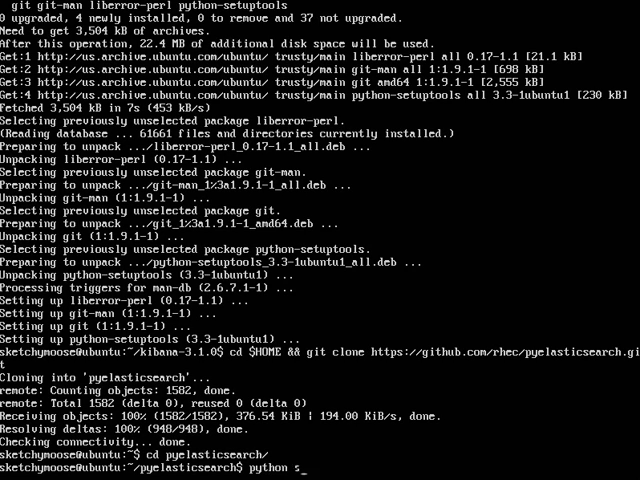
pyautogui.write('etup.py bu1')
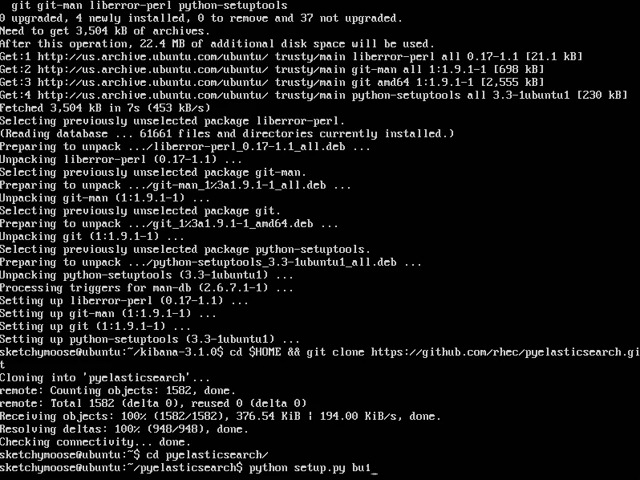
pyautogui.write('i')
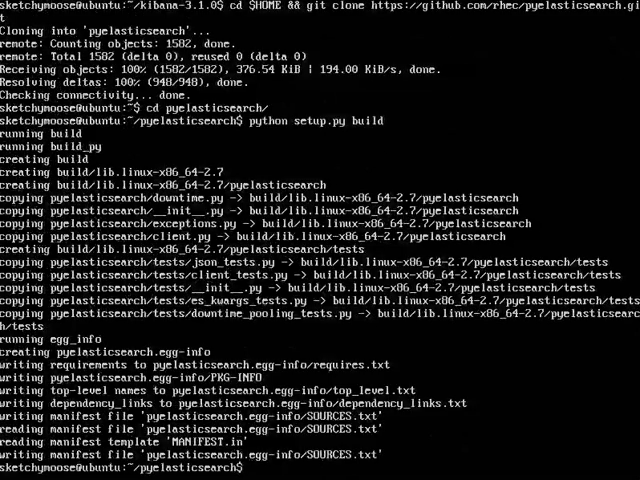
# Run 'sudo python setup.py install', installing pyelasticsearch 0.6.1 with simplejson, requests and six.
pyautogui.write('sudo')
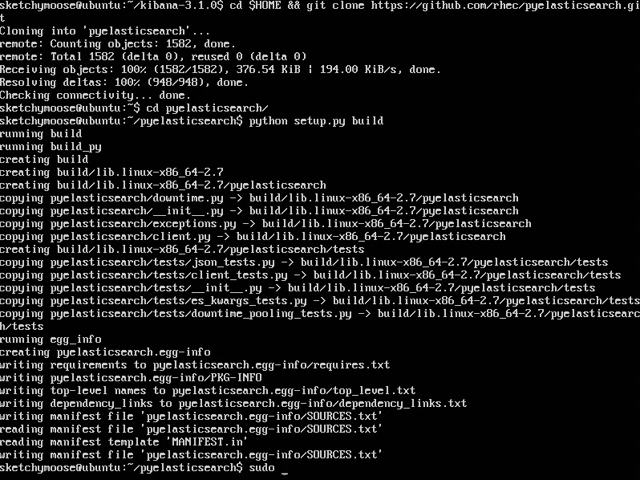
pyautogui.write('pytho')
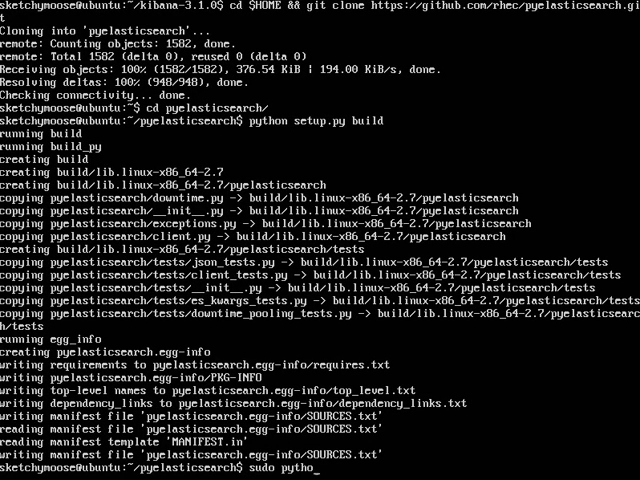
pyautogui.write('setup.py 1')
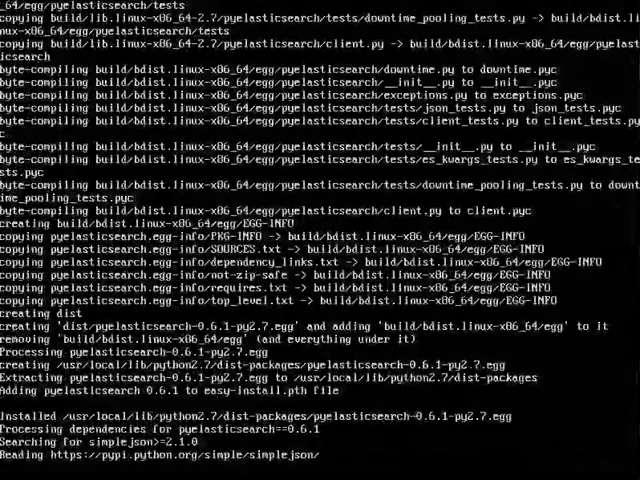
pyautogui.scroll(-3)
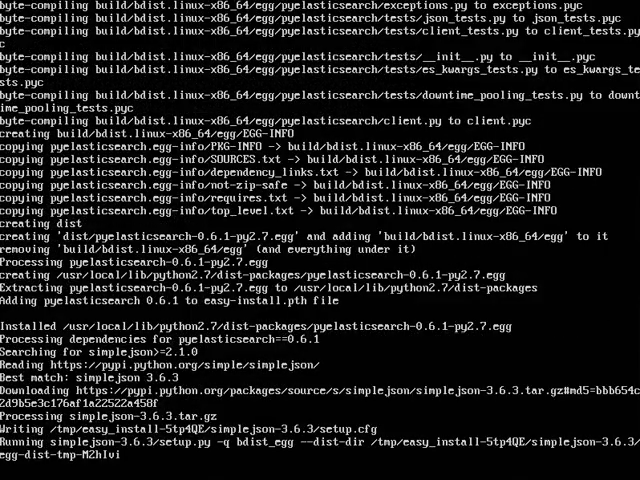
pyautogui.scroll(-3)
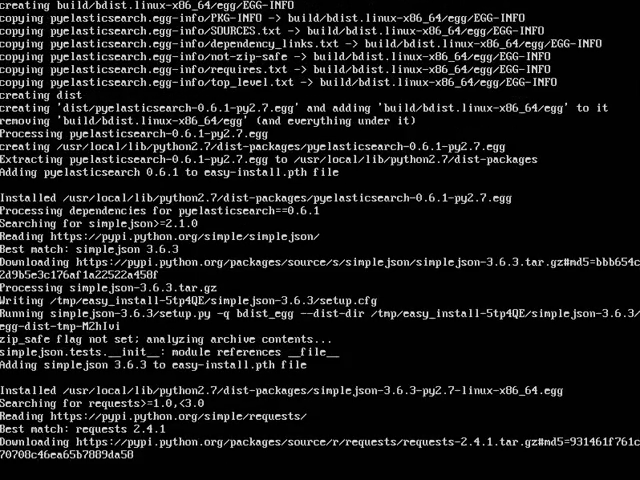
pyautogui.scroll(-3)
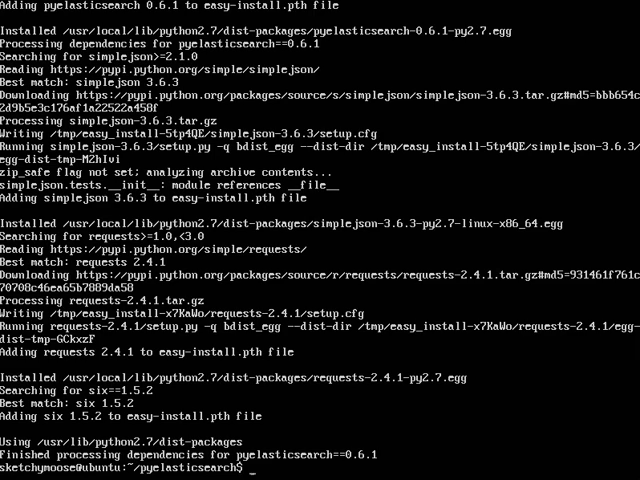
# Run 'psort.py -o list' to show output modules, now including ElasticSearch.
pyautogui.write('p')
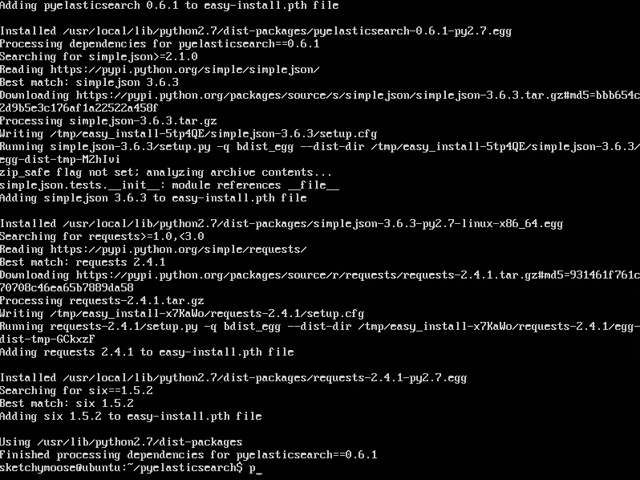
pyautogui.write('sort.py')
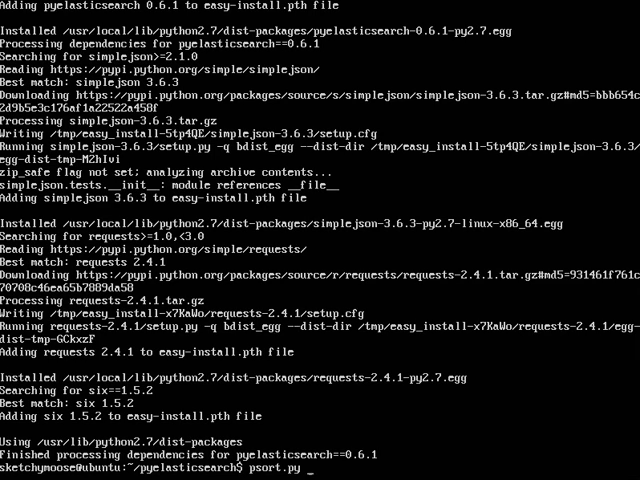
pyautogui.write('-o list_')
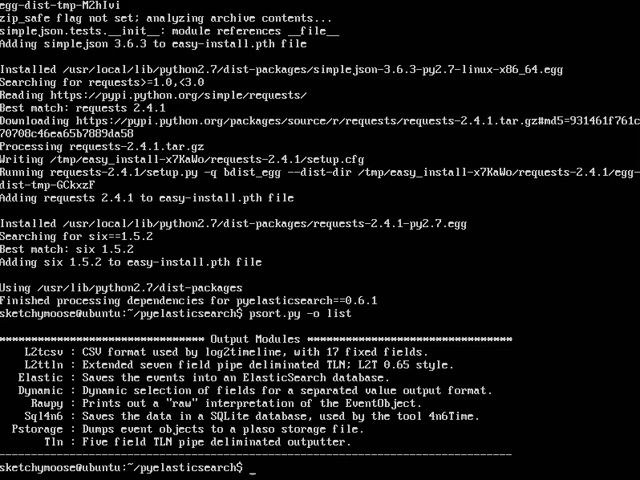
# Start a sudo wget saving to /var/www/html/app/dashboards/plaso.json.
pyautogui.write('sudo')
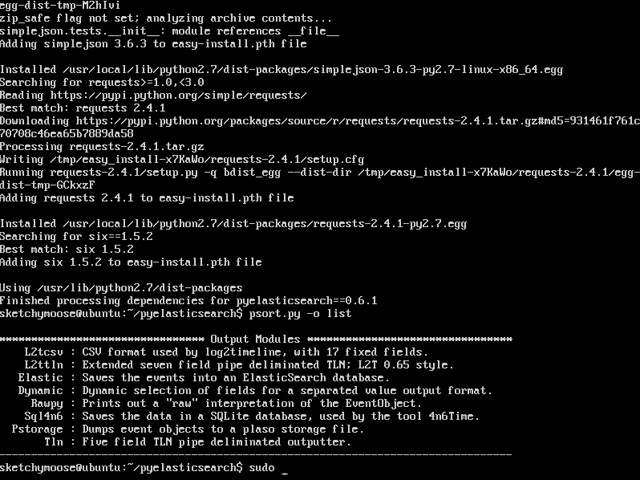
pyautogui.write('wget -O')
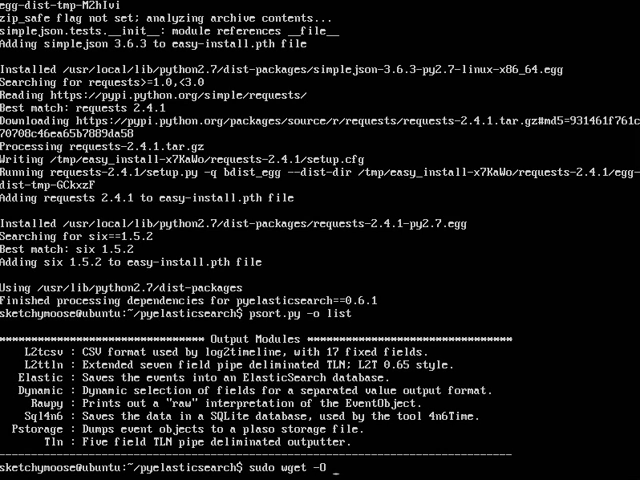
pyautogui.write('var/')
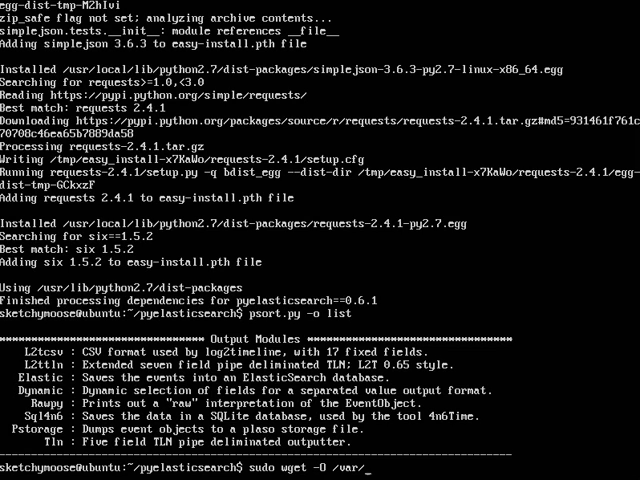
pyautogui.write('www/hr')
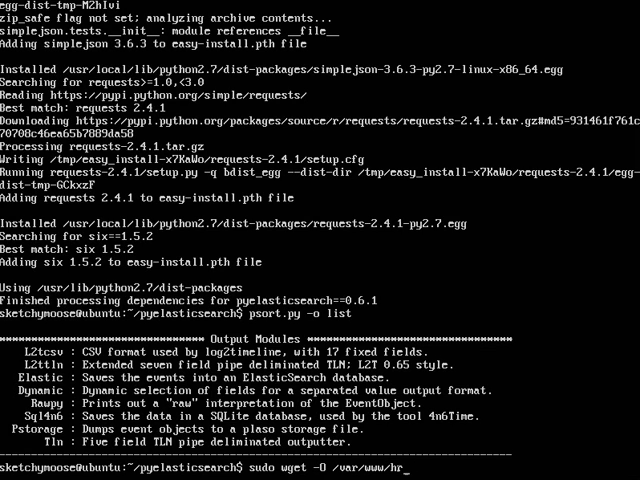
pyautogui.write('tml/')
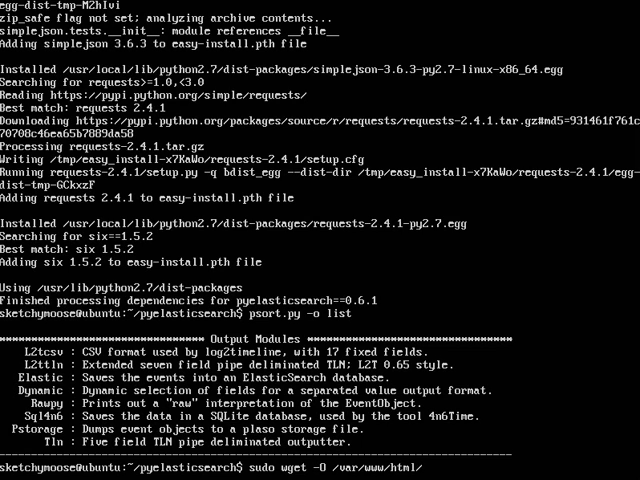
pyautogui.write('app/dash')
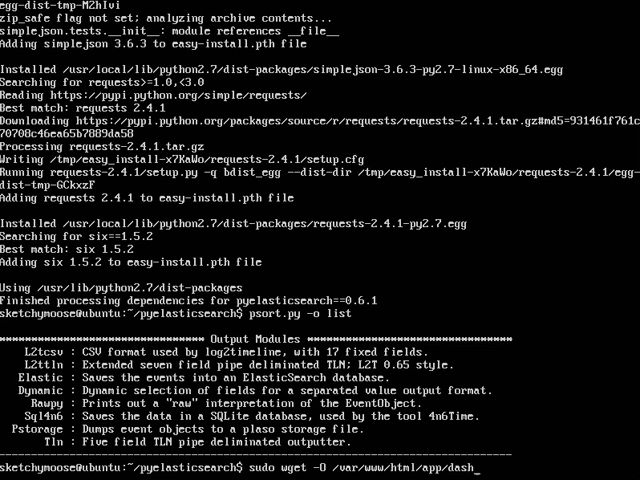
pyautogui.write('boards/plaso.json')
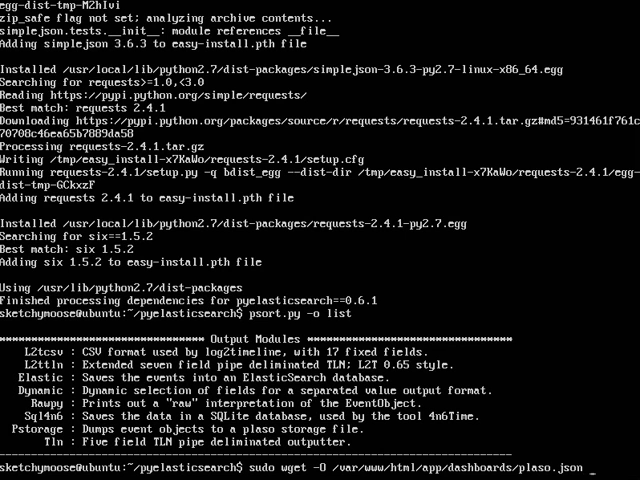
# Supply the plaso.googlecode.com plaso_kibana_example URL and fetch the dashboard.
pyautogui.write('https://plaso.googlecode.com/git/')
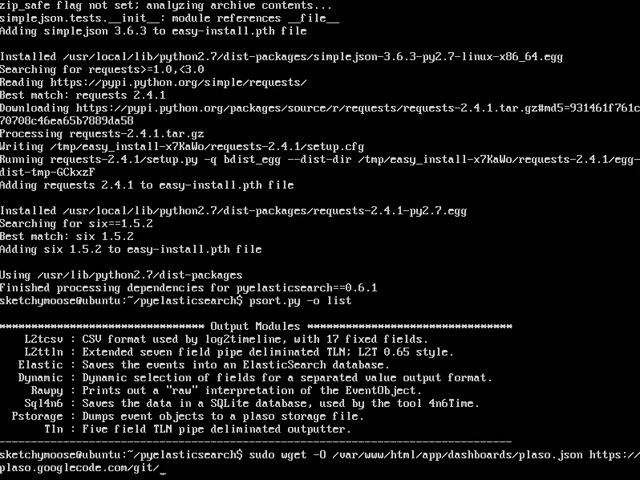
pyautogui.write('extra/')
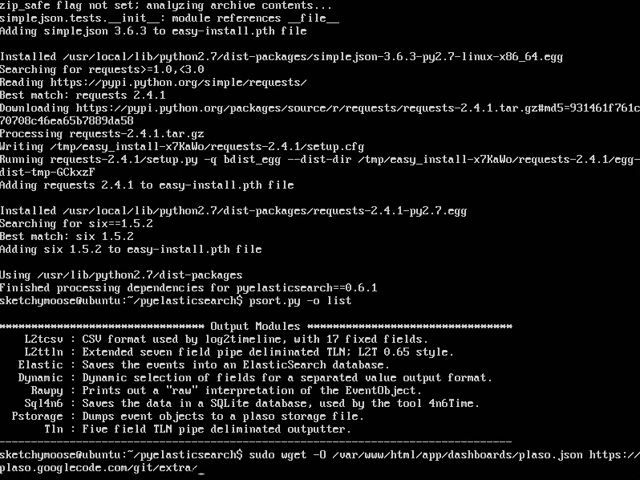
pyautogui.write('plaso')
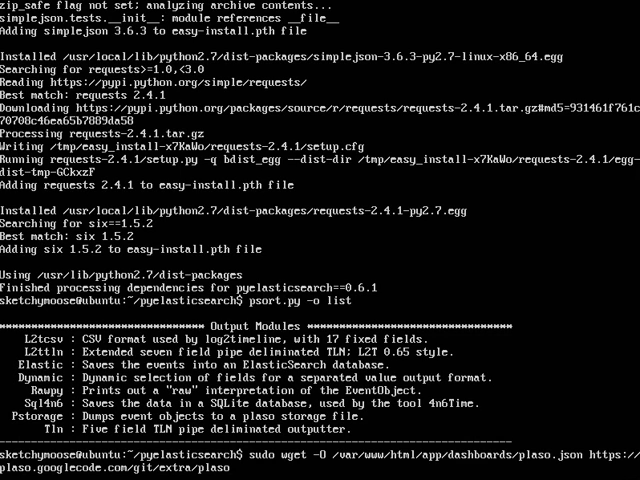
pyautogui.write('_kibana')
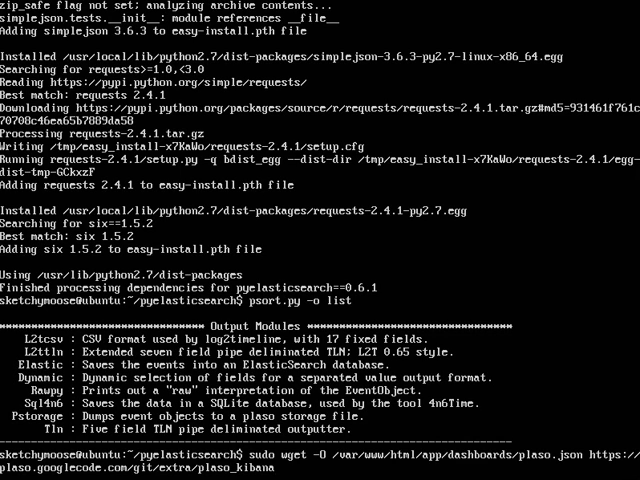
pyautogui.write('_exam')
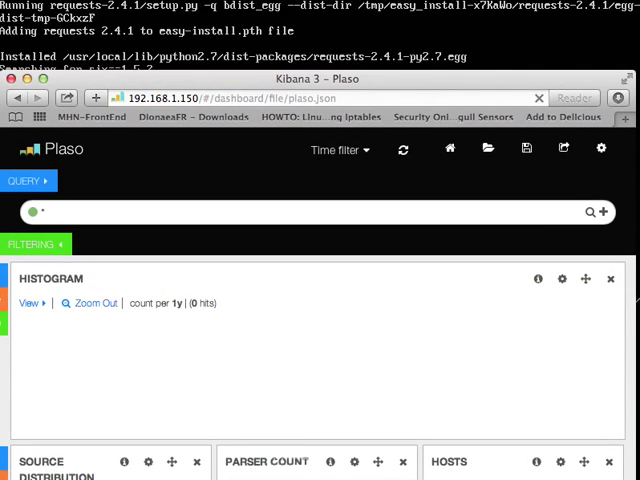
pyautogui.moveTo(268, 224)
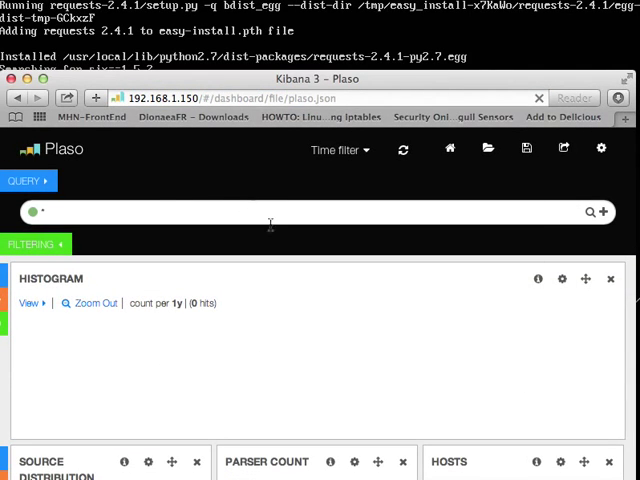